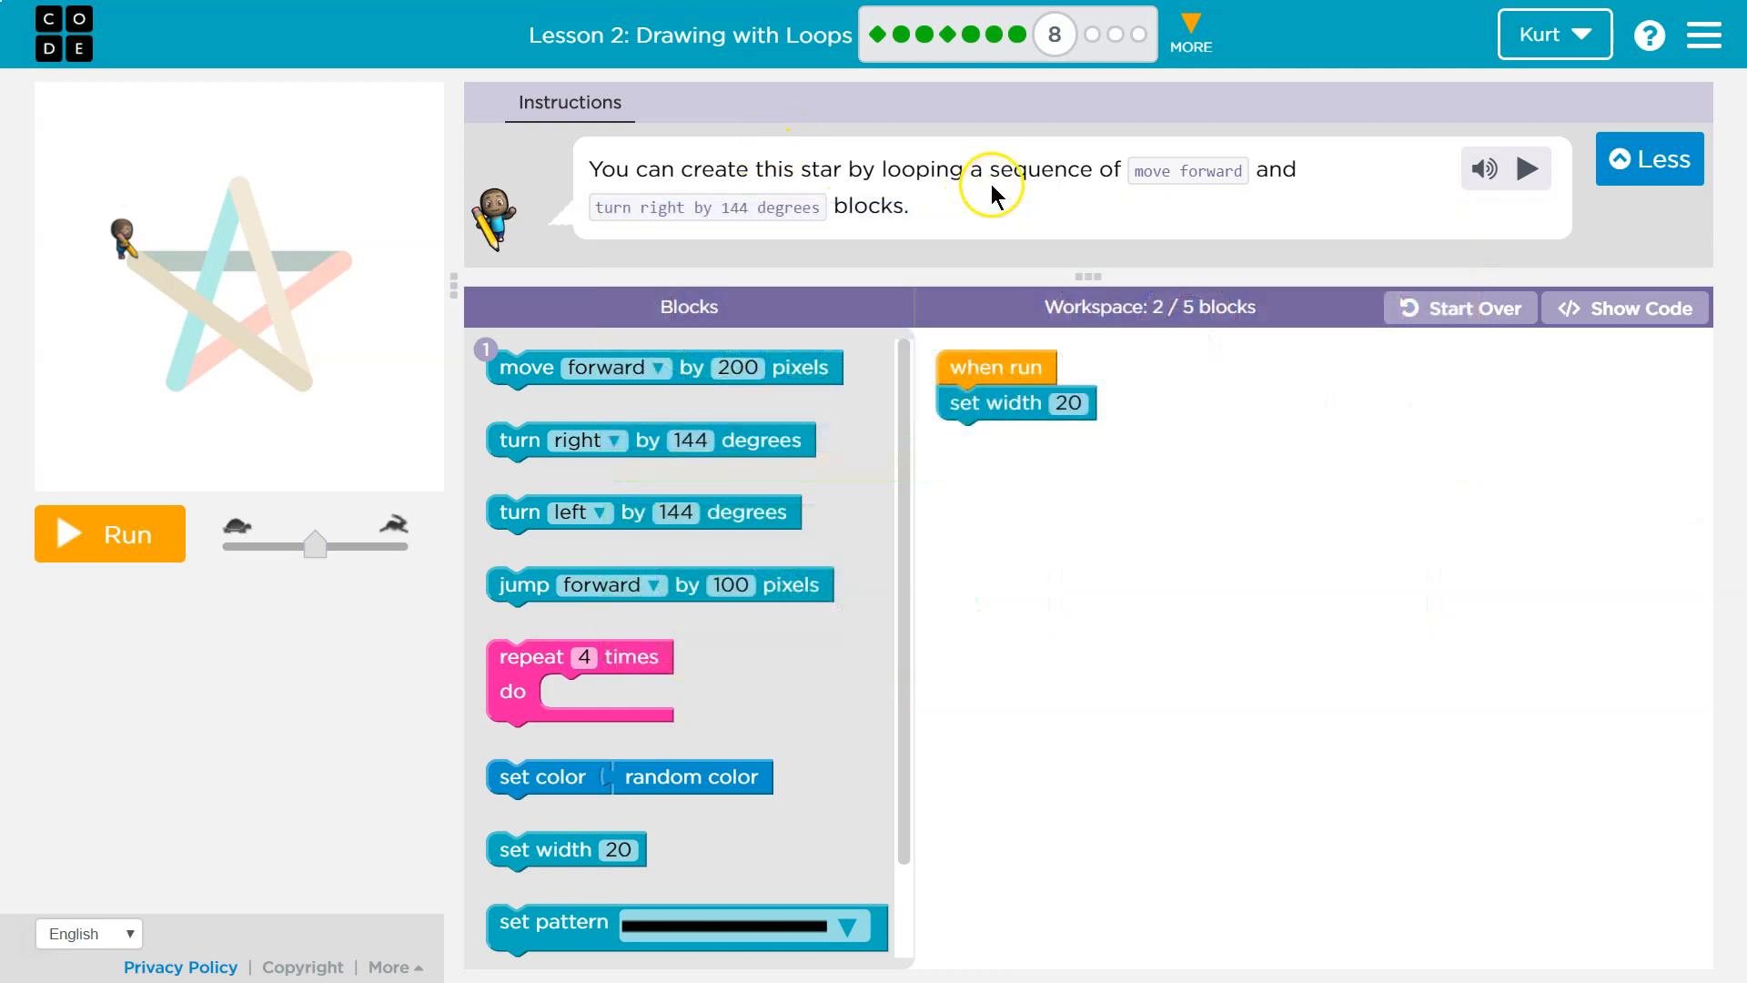
mouse_move(965, 237)
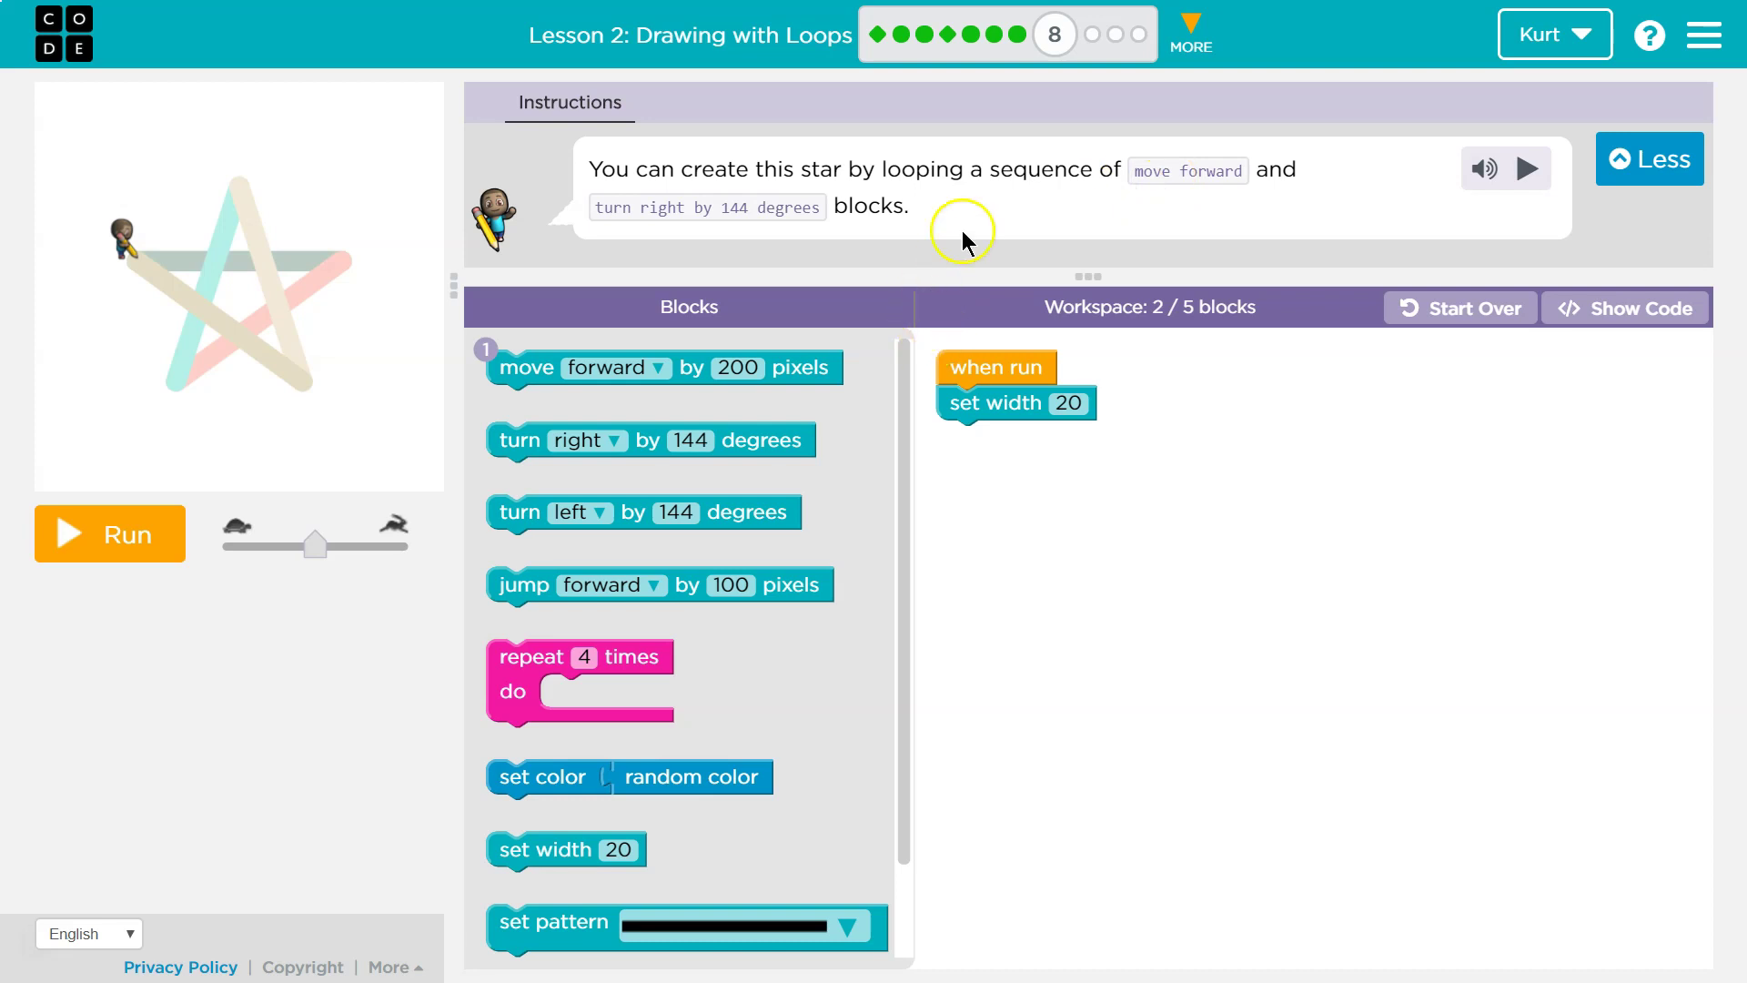
mouse_move(1259, 204)
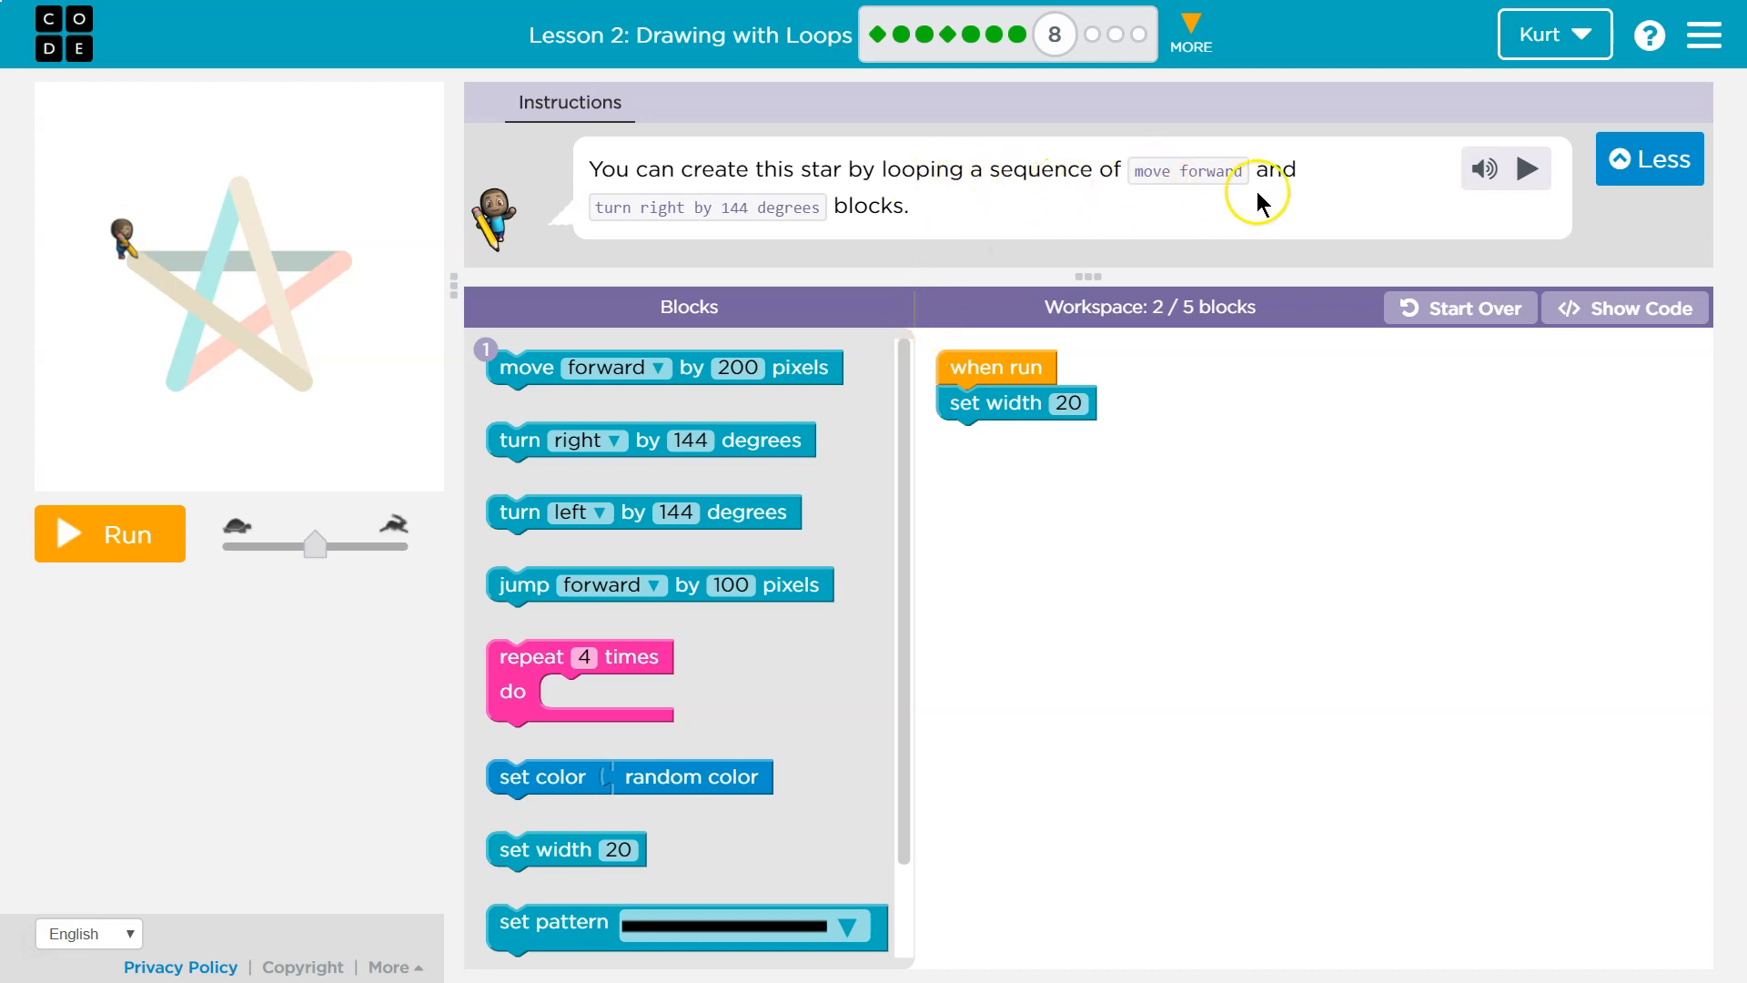
mouse_move(751, 211)
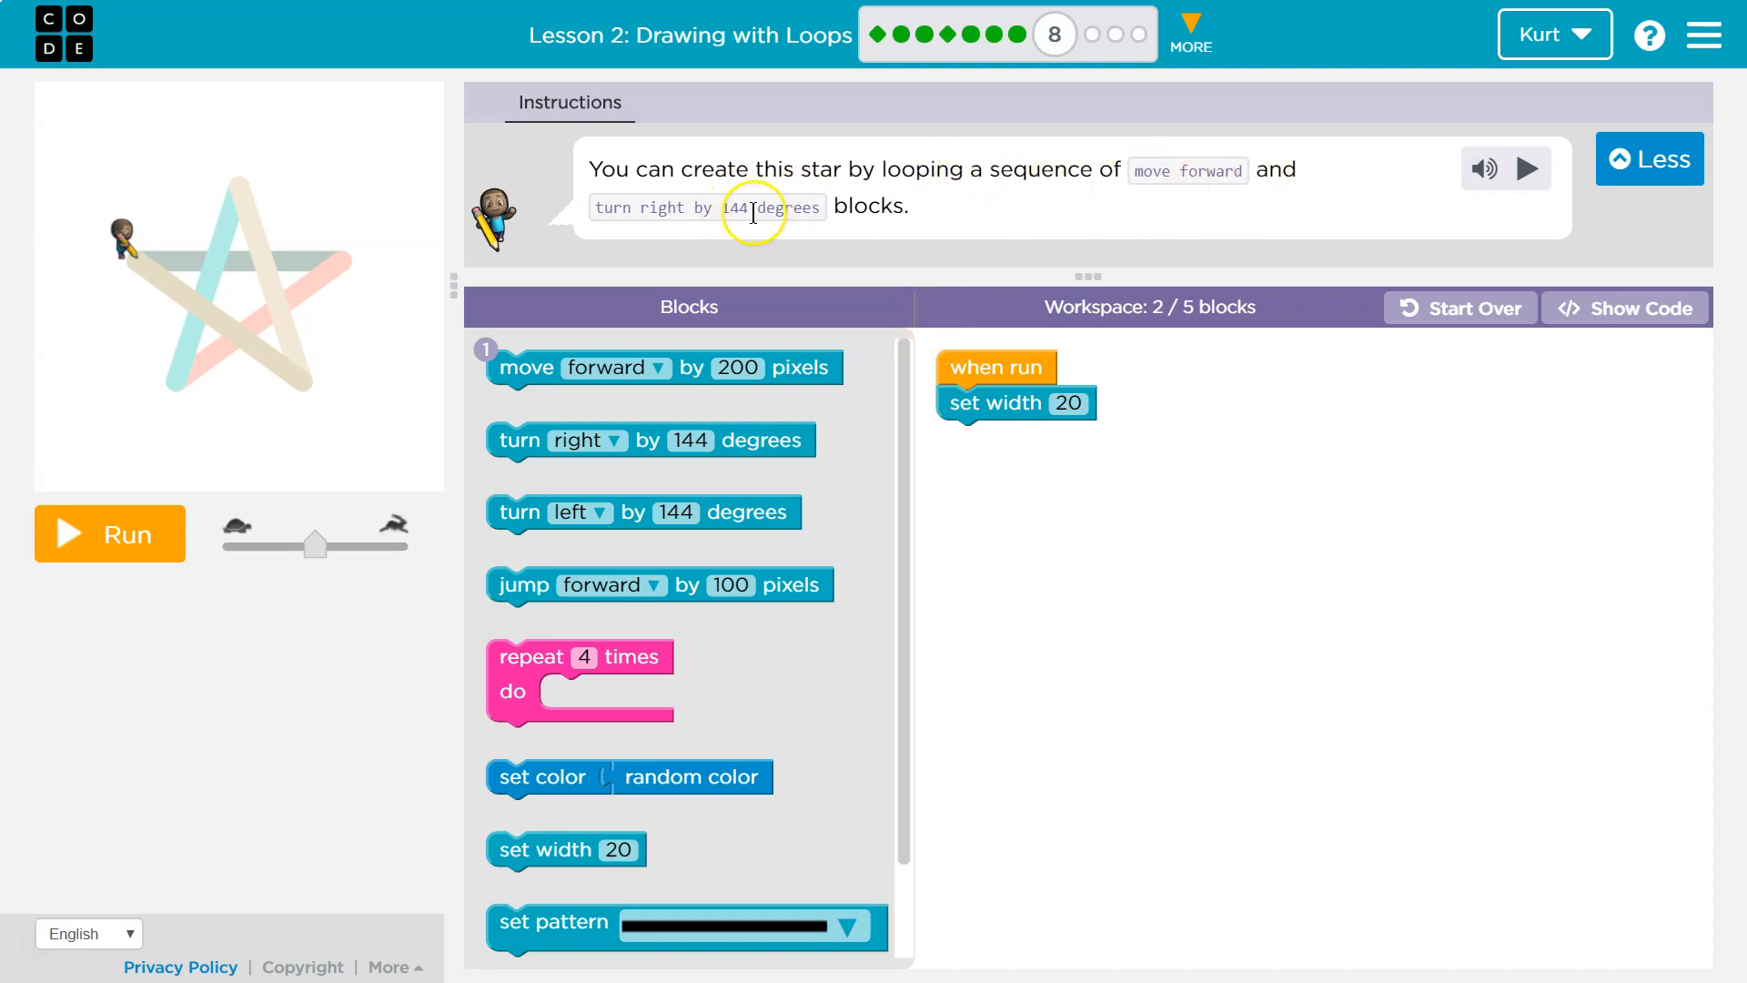
mouse_move(1145, 320)
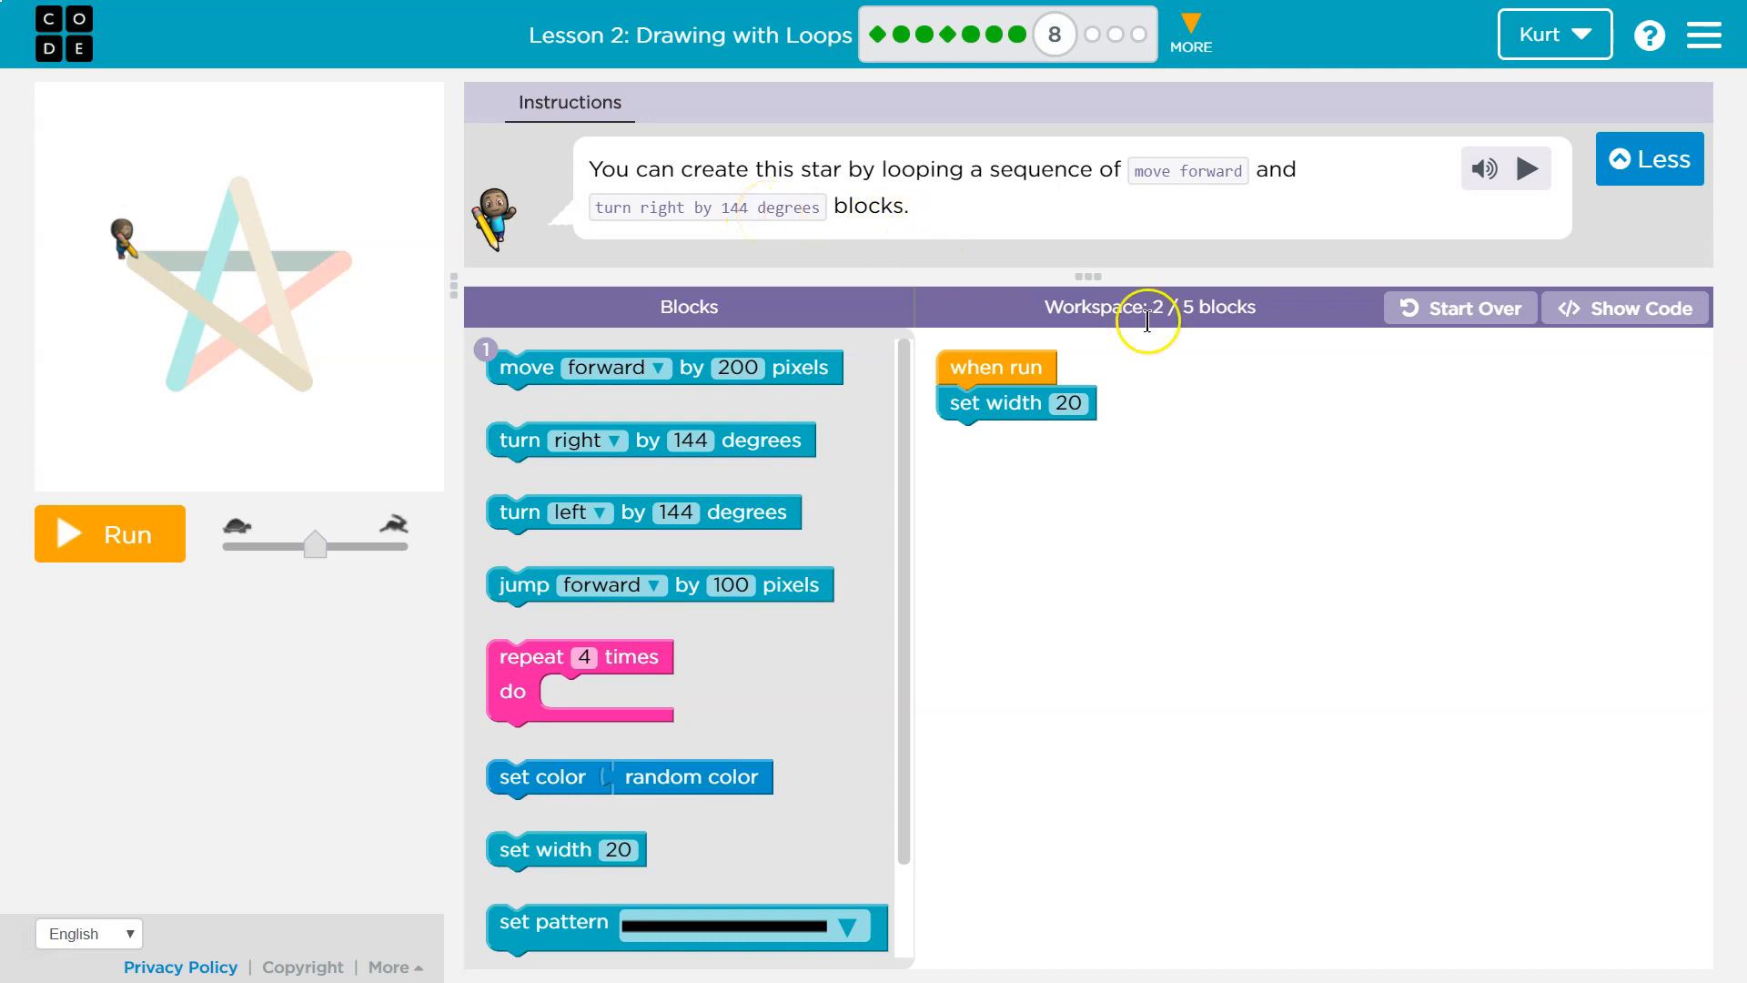
mouse_move(1130, 279)
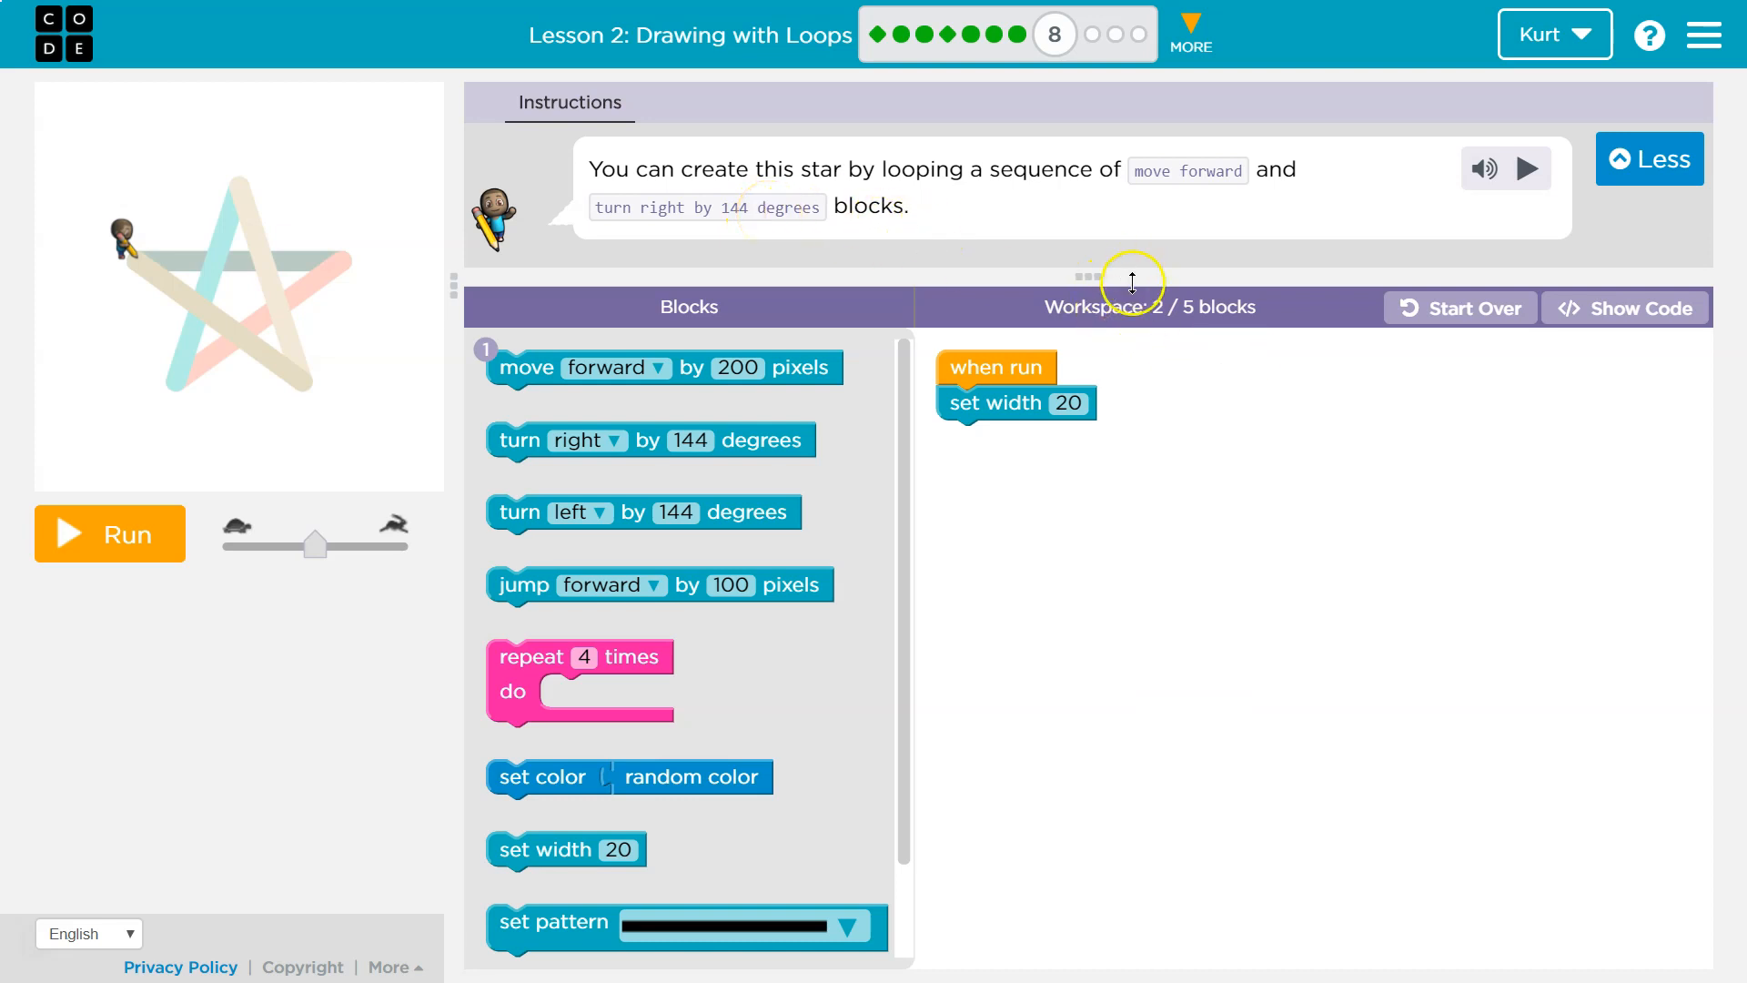
mouse_move(1052, 344)
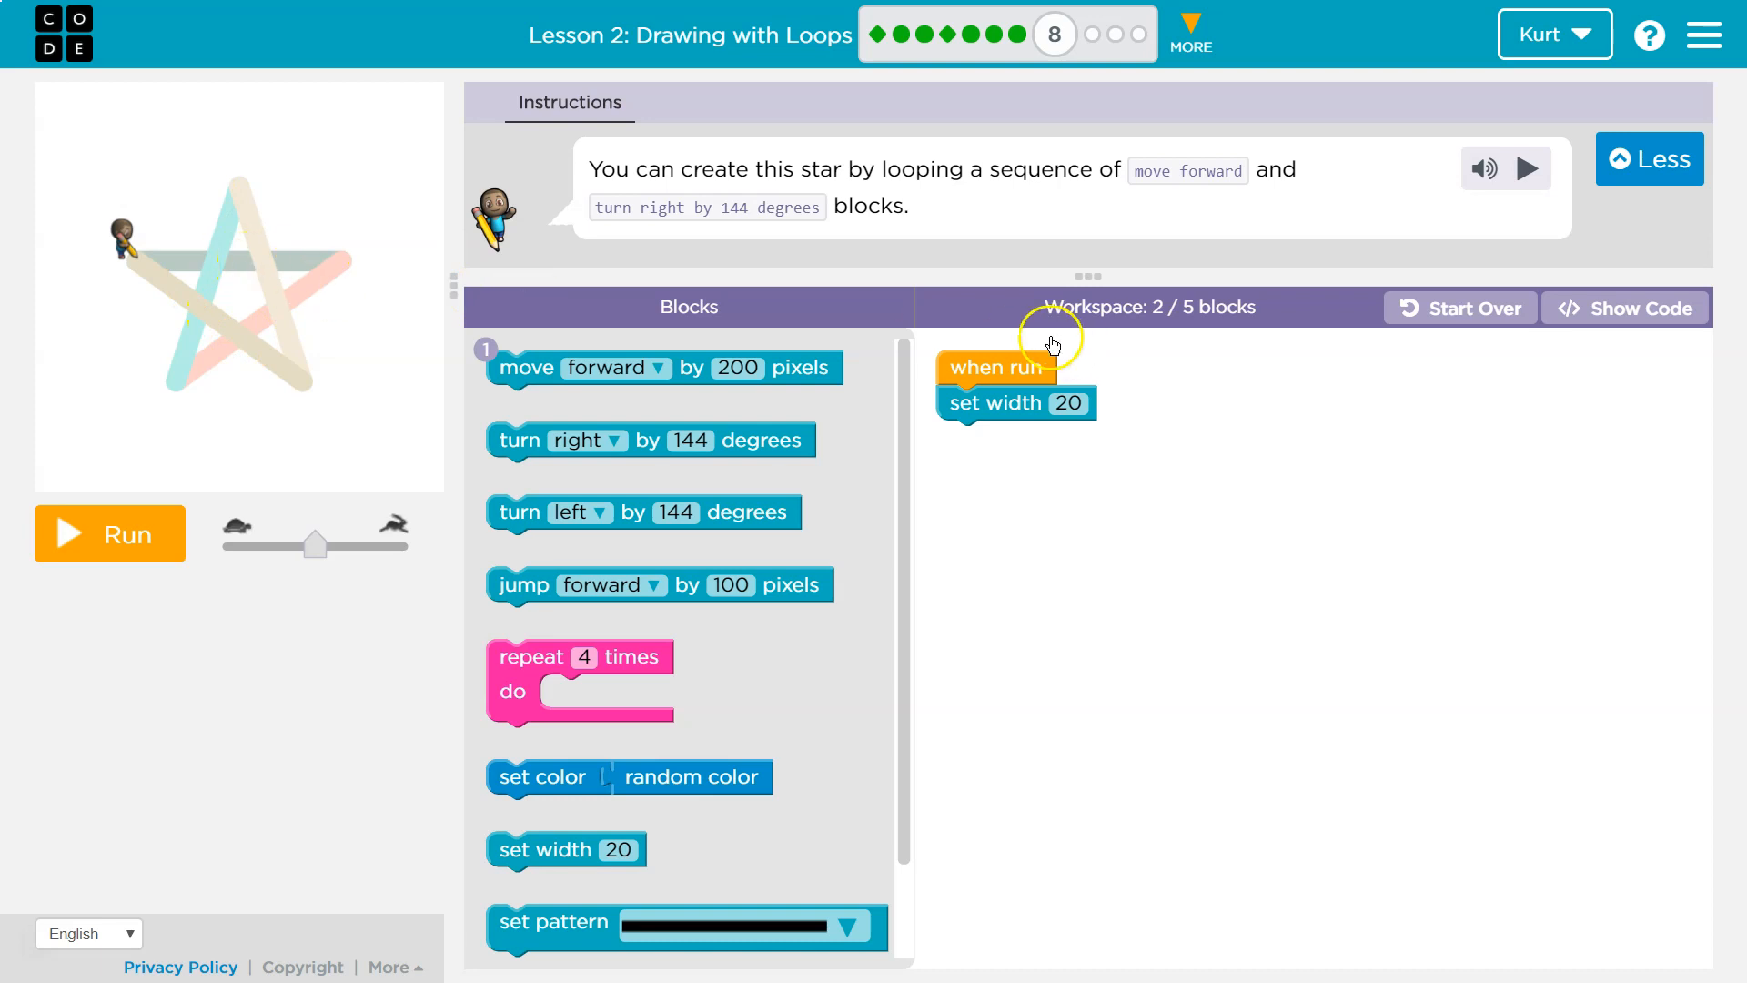
Stack move forward 200 and turn right 144 steps under set width 20, looping four times
left_click(109, 533)
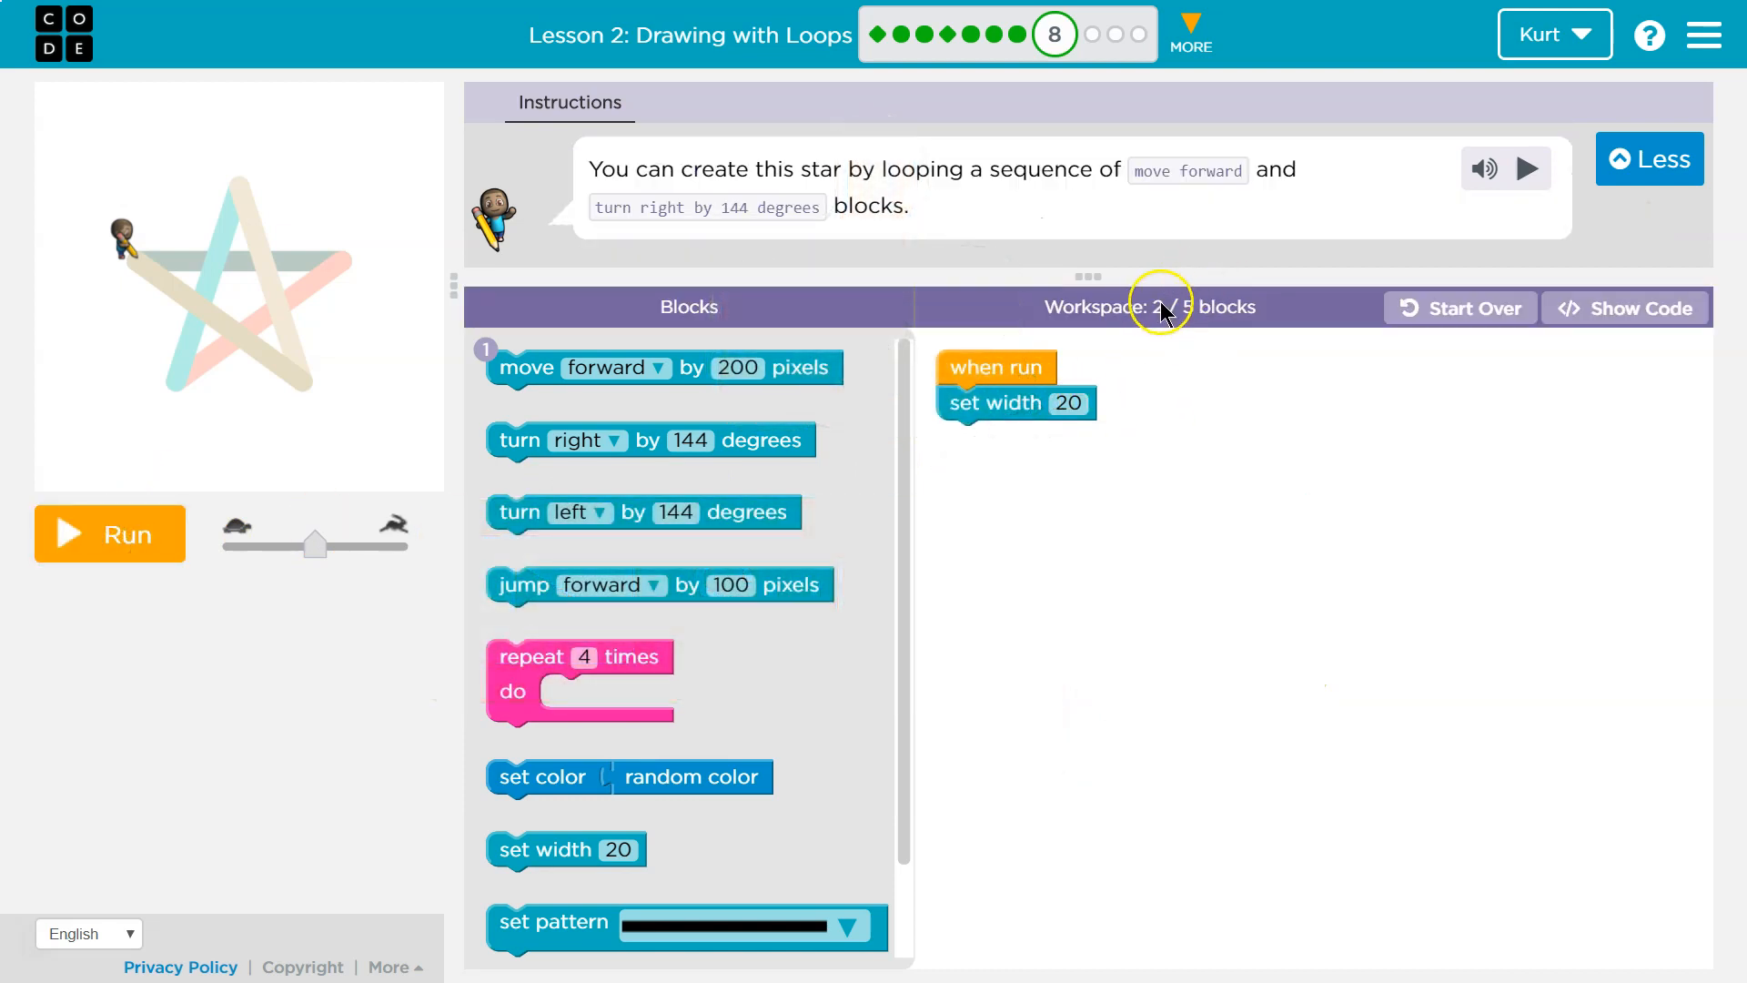
mouse_move(762, 308)
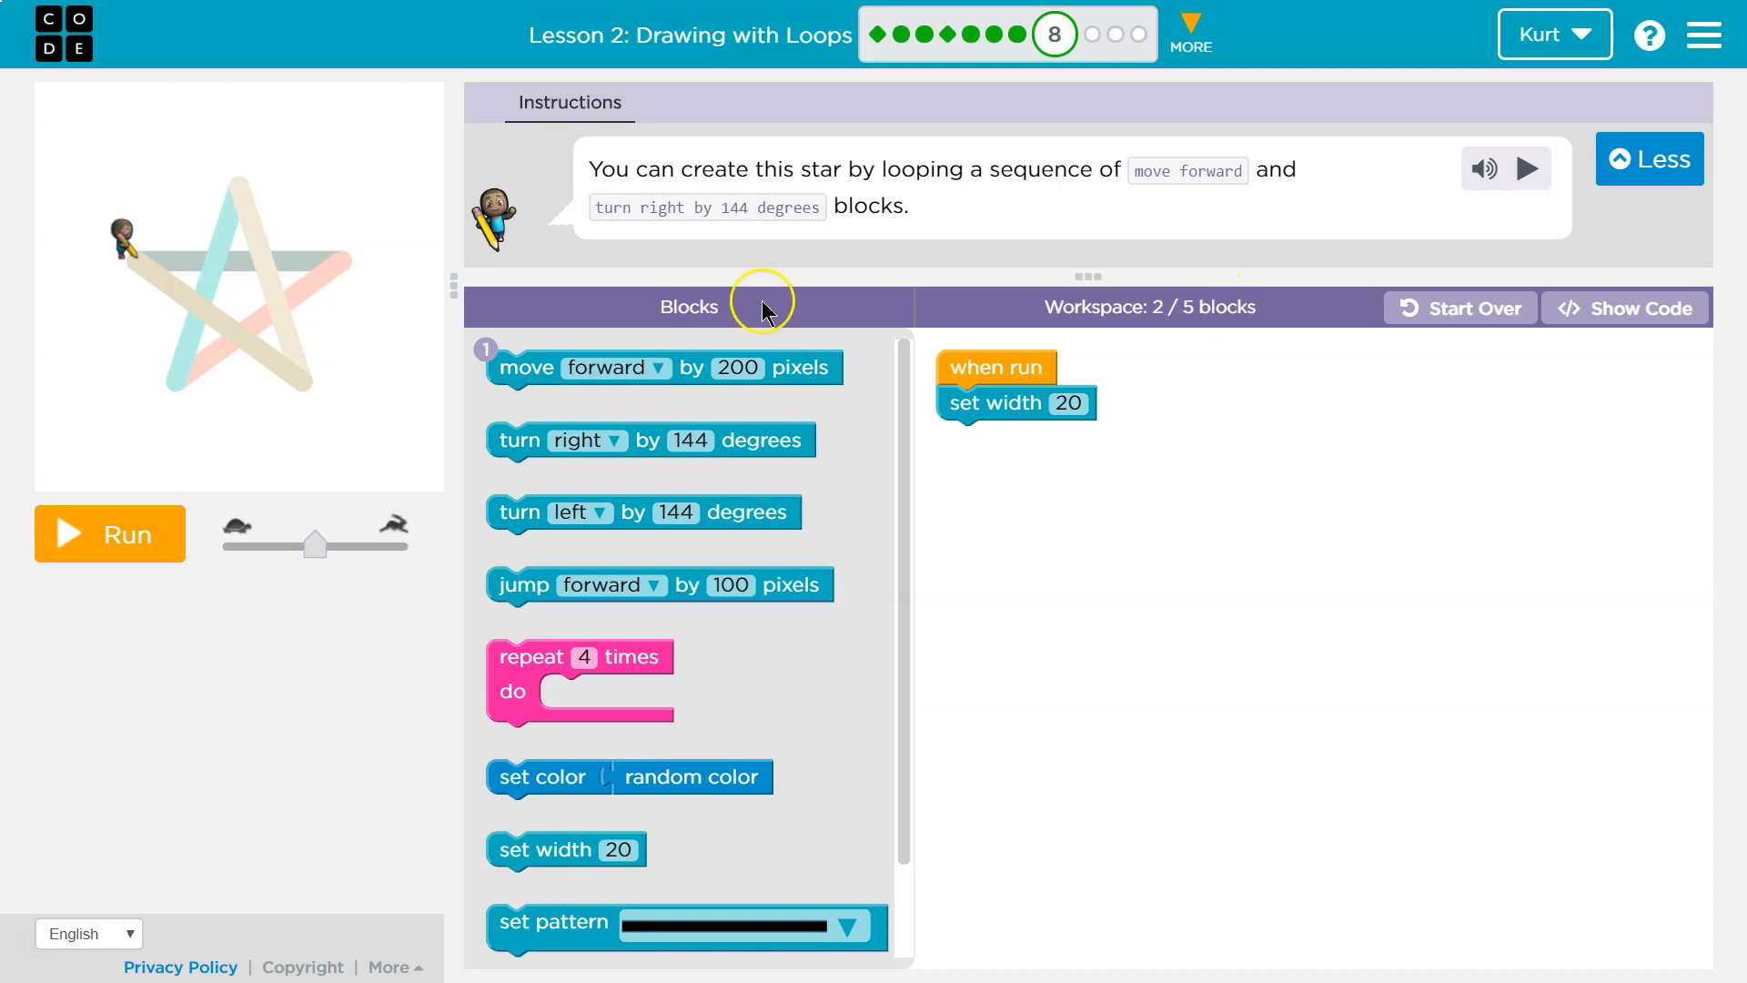
mouse_move(618, 322)
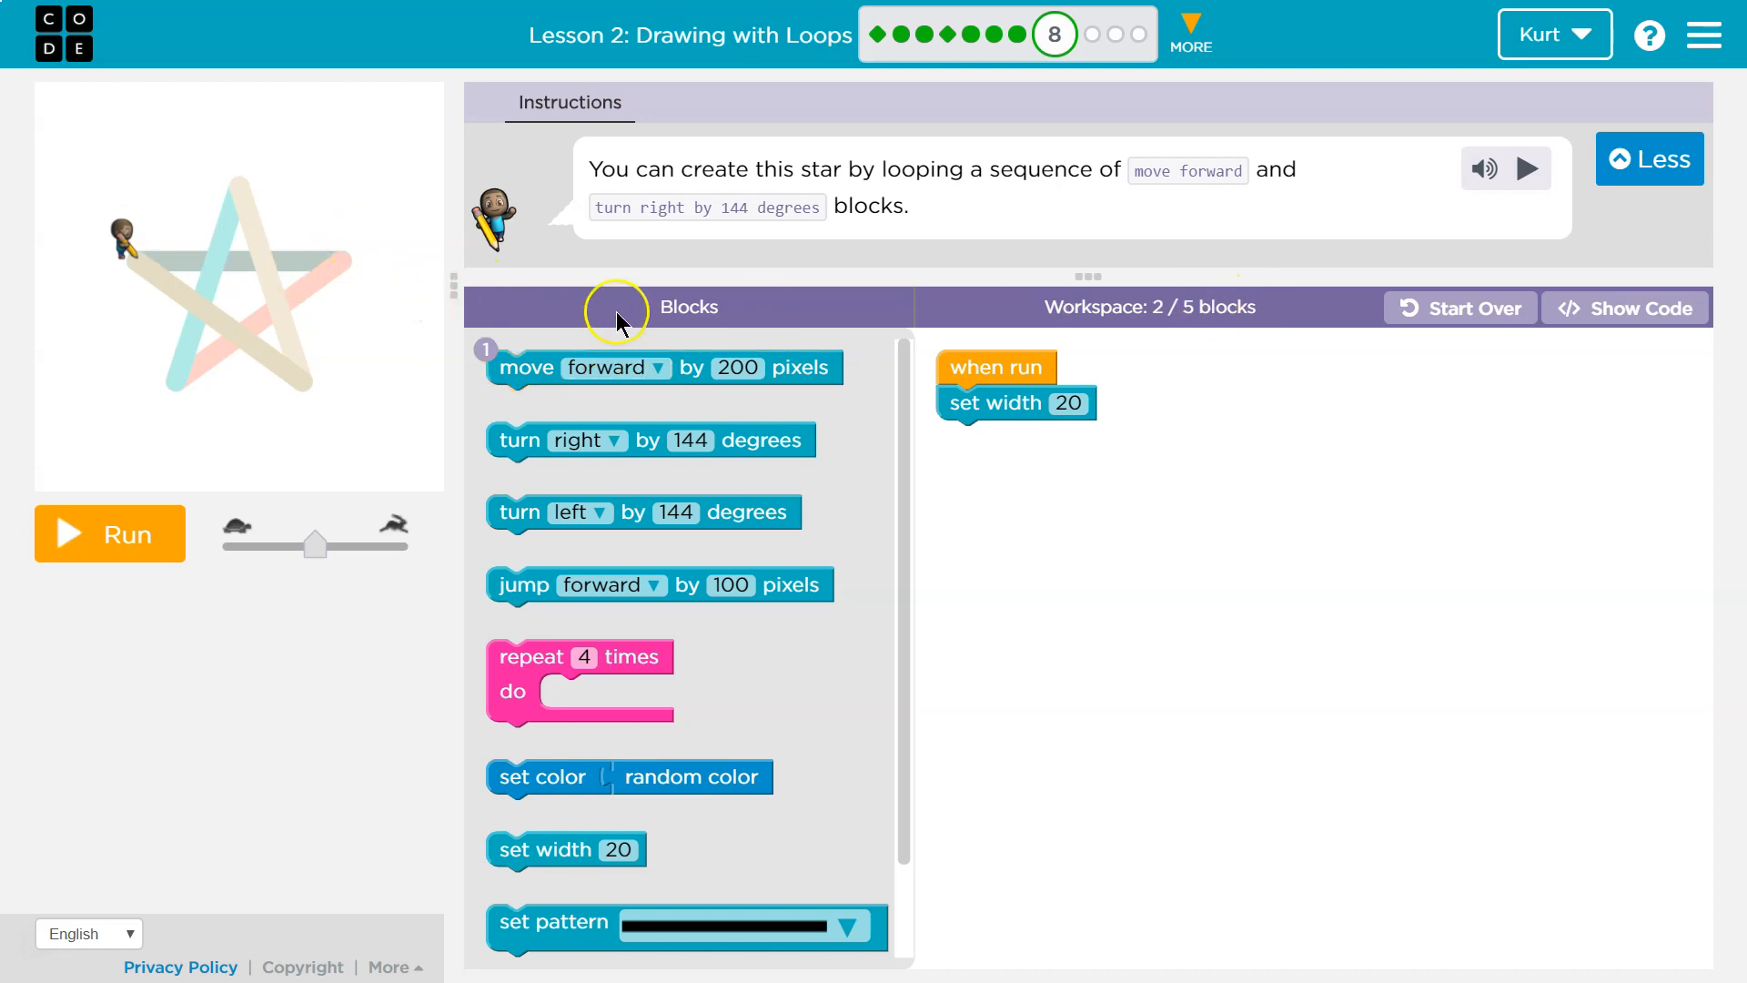
mouse_move(478, 368)
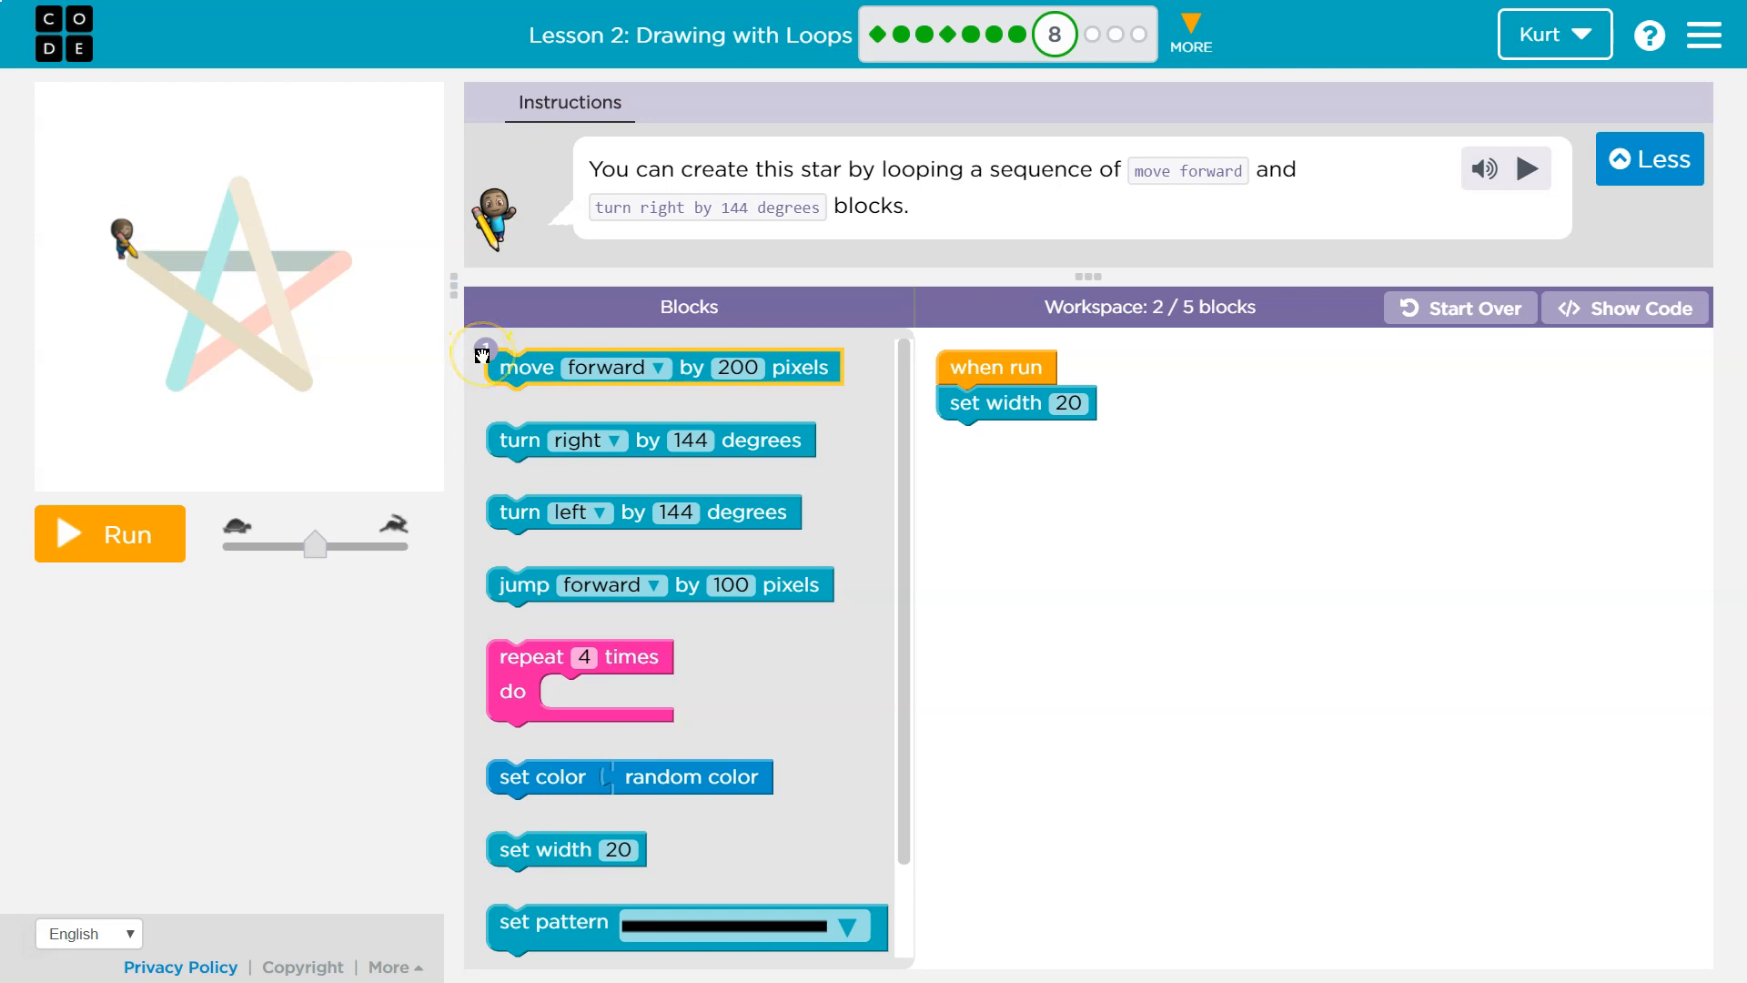
mouse_move(400, 332)
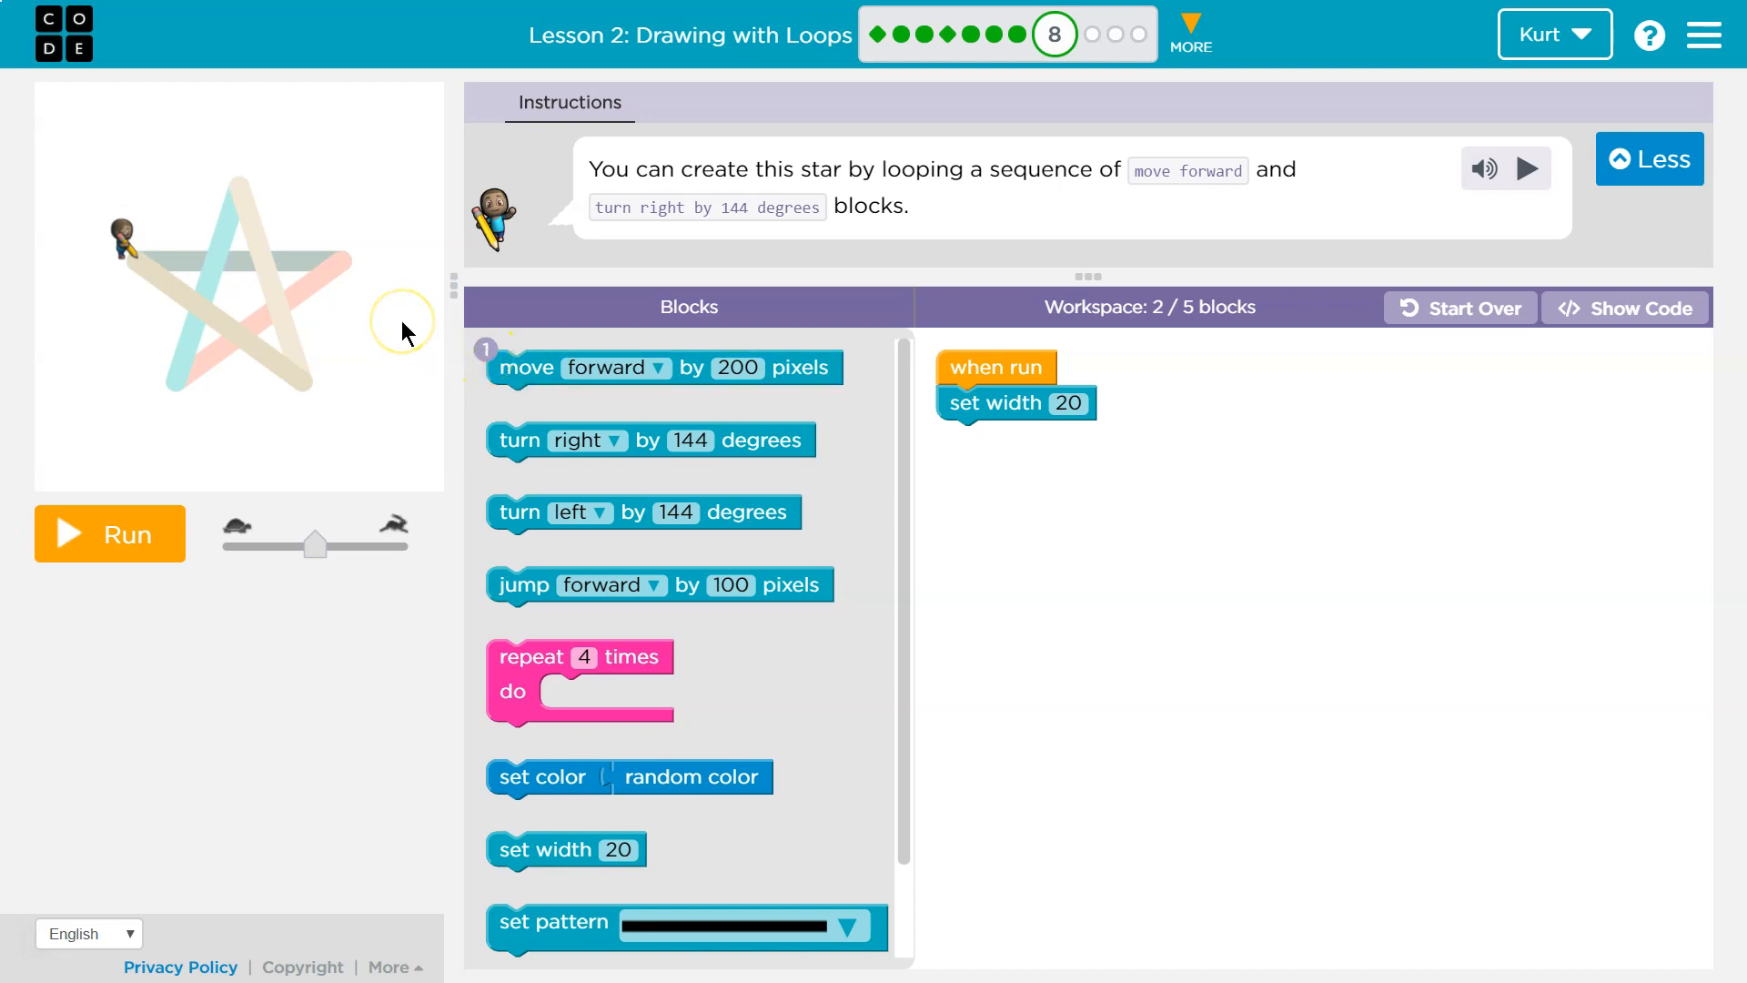
mouse_move(541, 682)
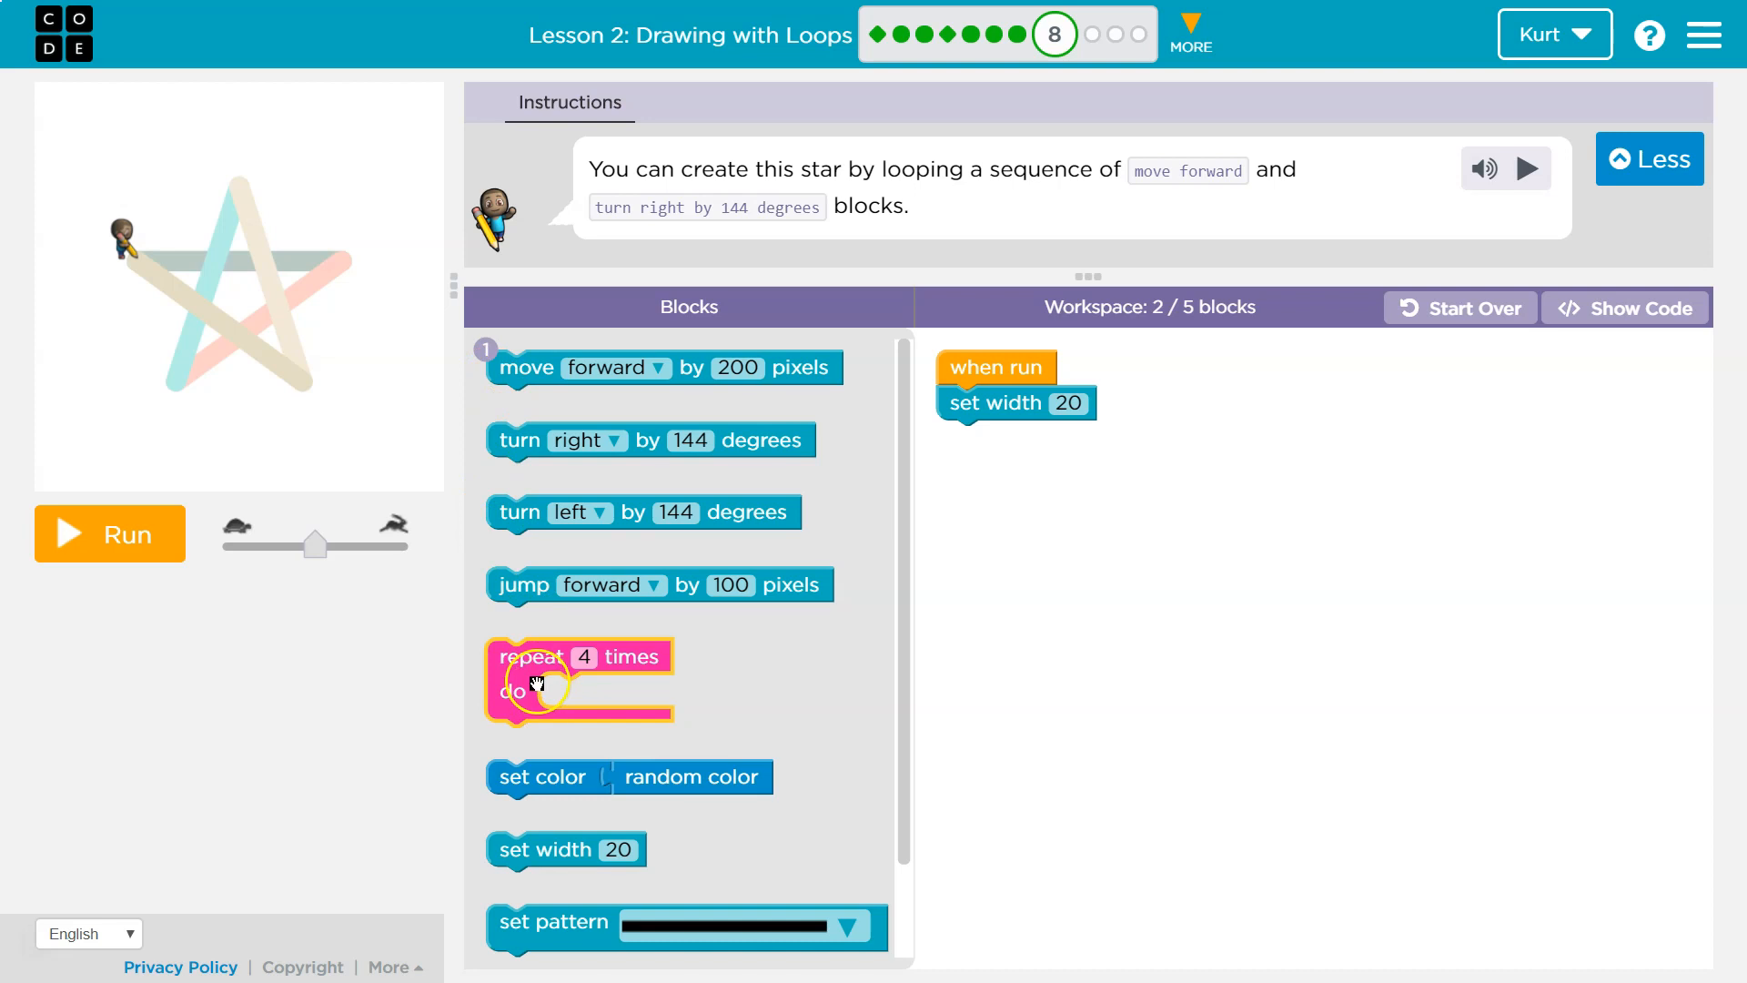
mouse_move(548, 623)
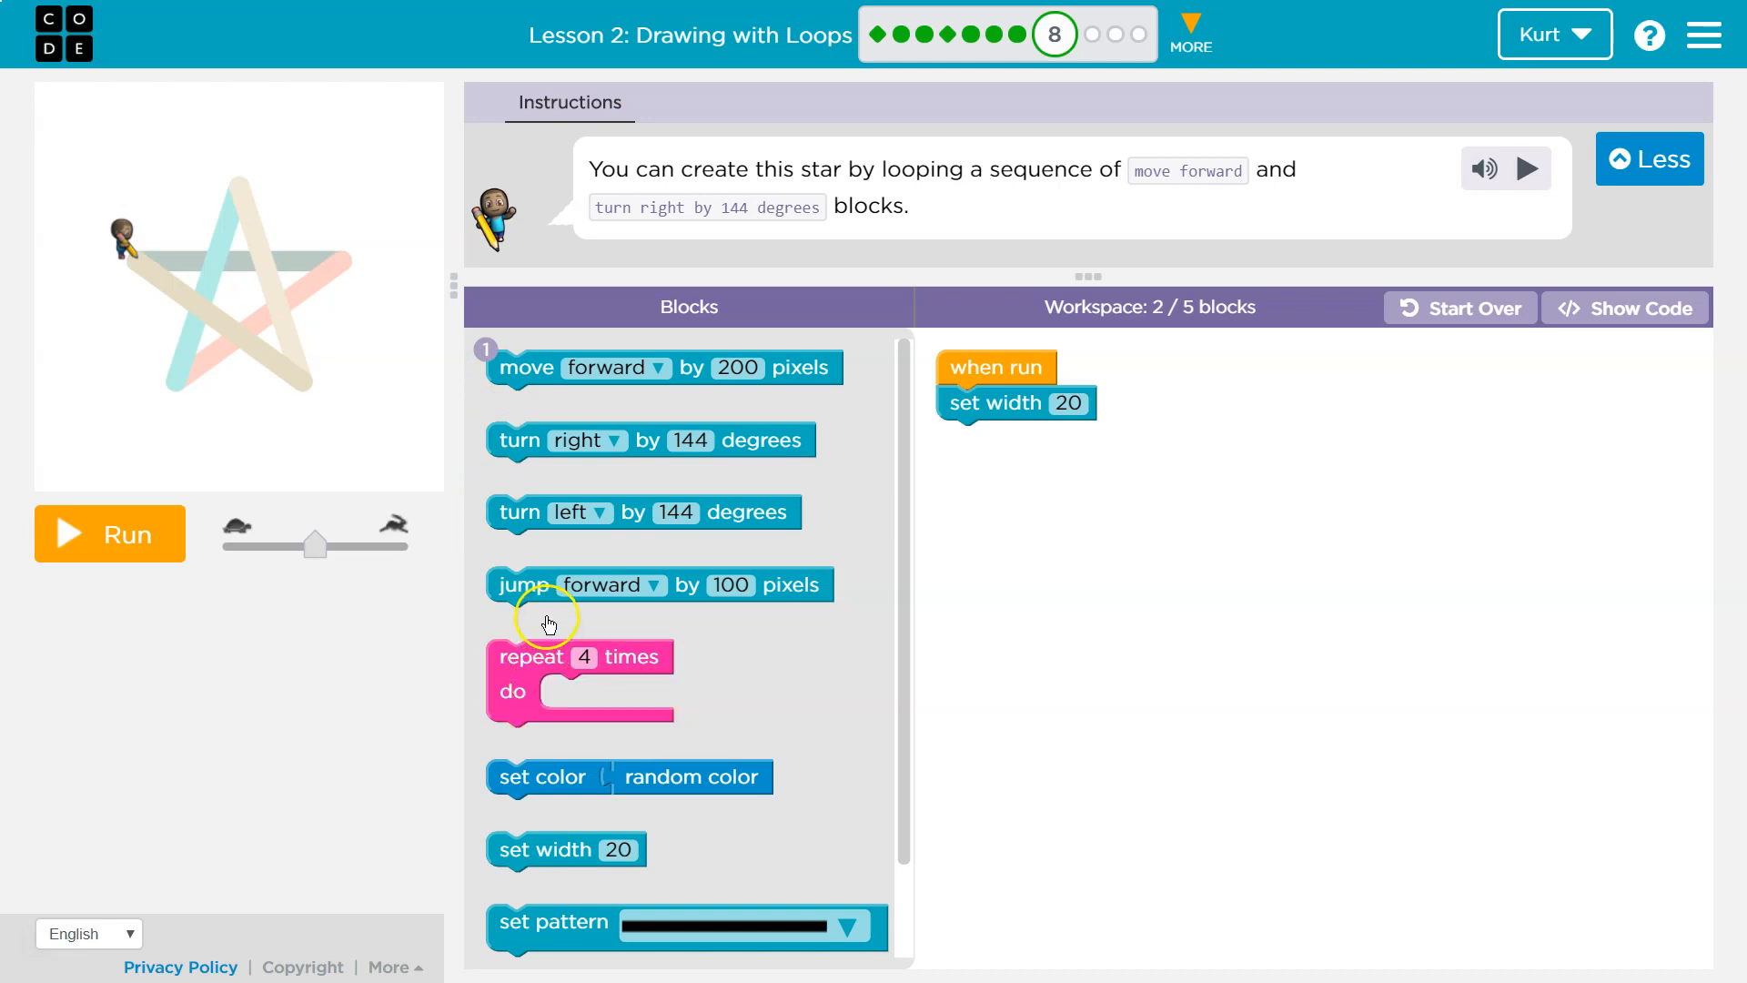
mouse_move(708, 215)
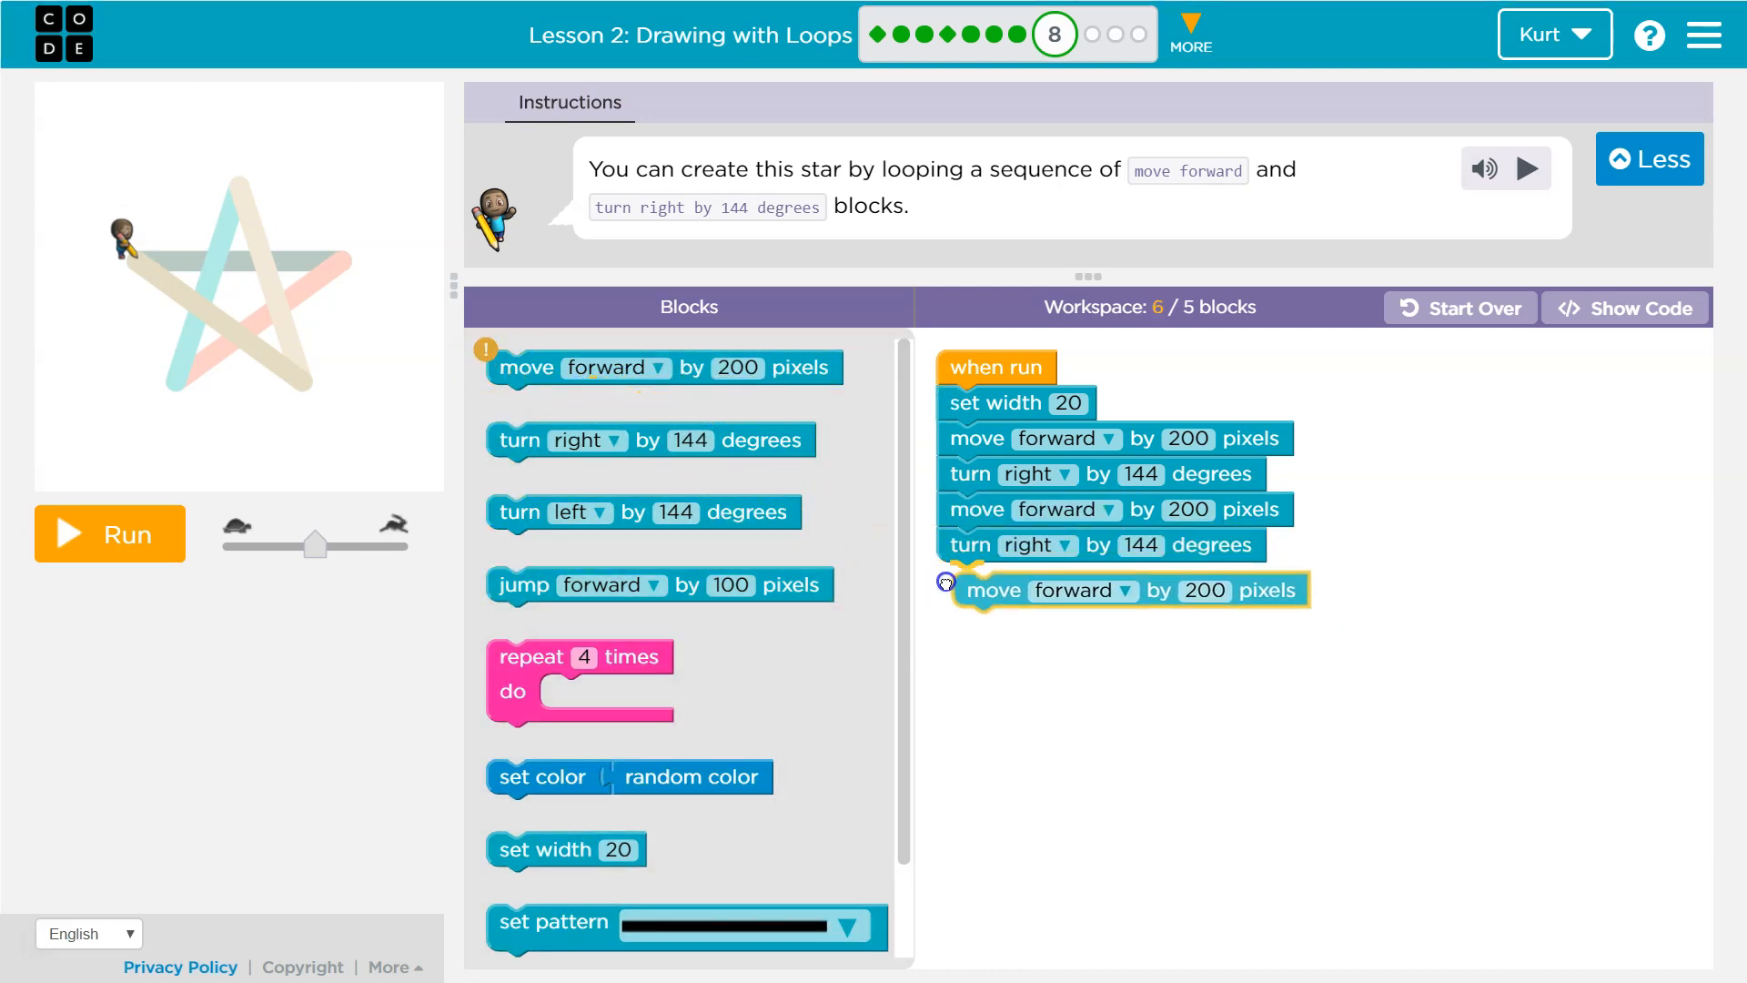
left_click(109, 533)
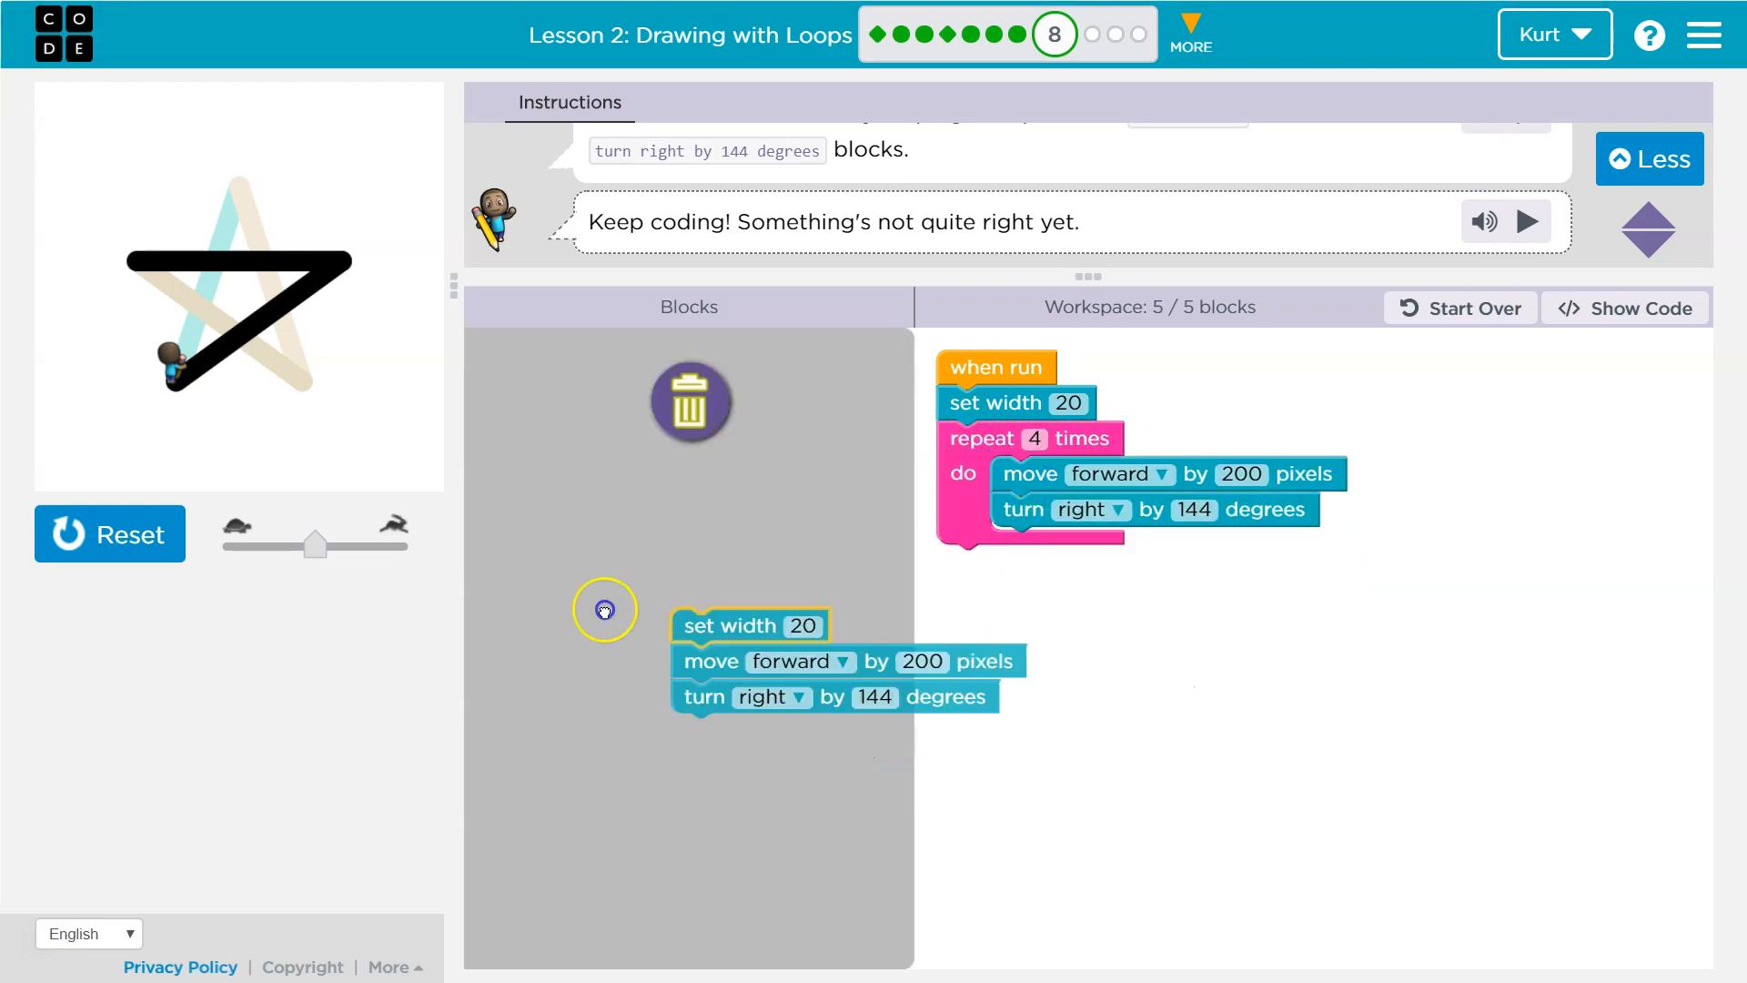
Reset the canvas and rerun with the loop set to repeat 5 times
left_click(109, 533)
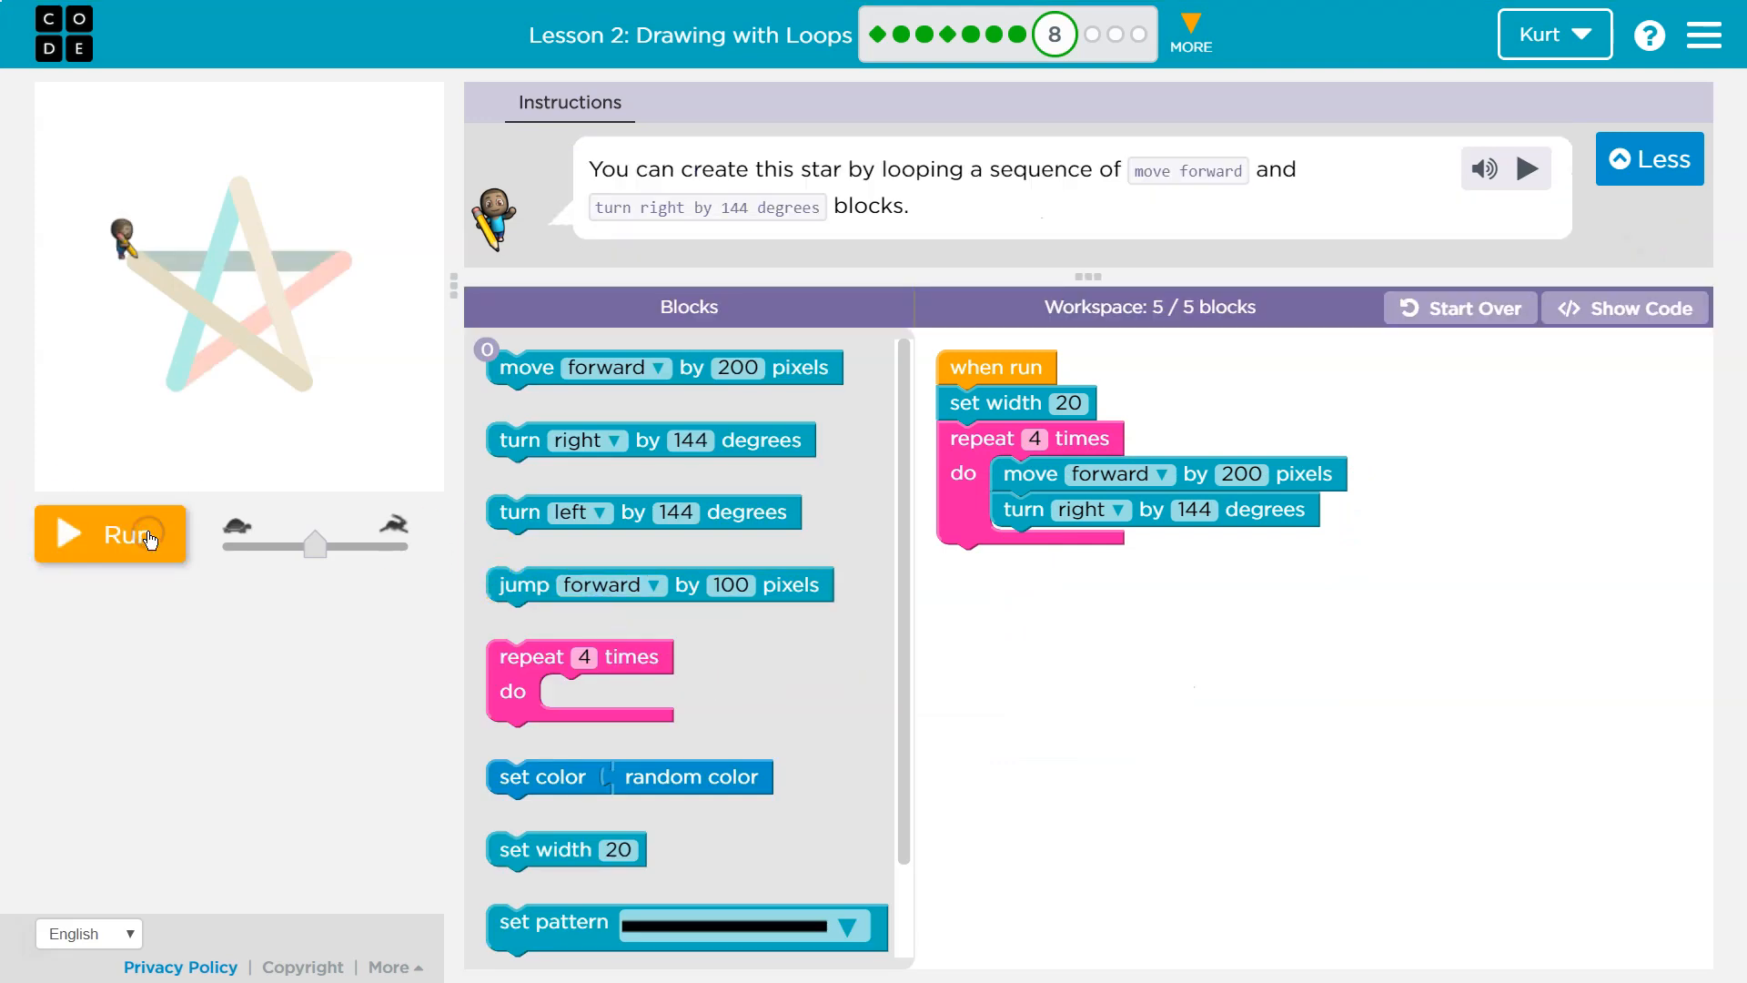
left_click(109, 533)
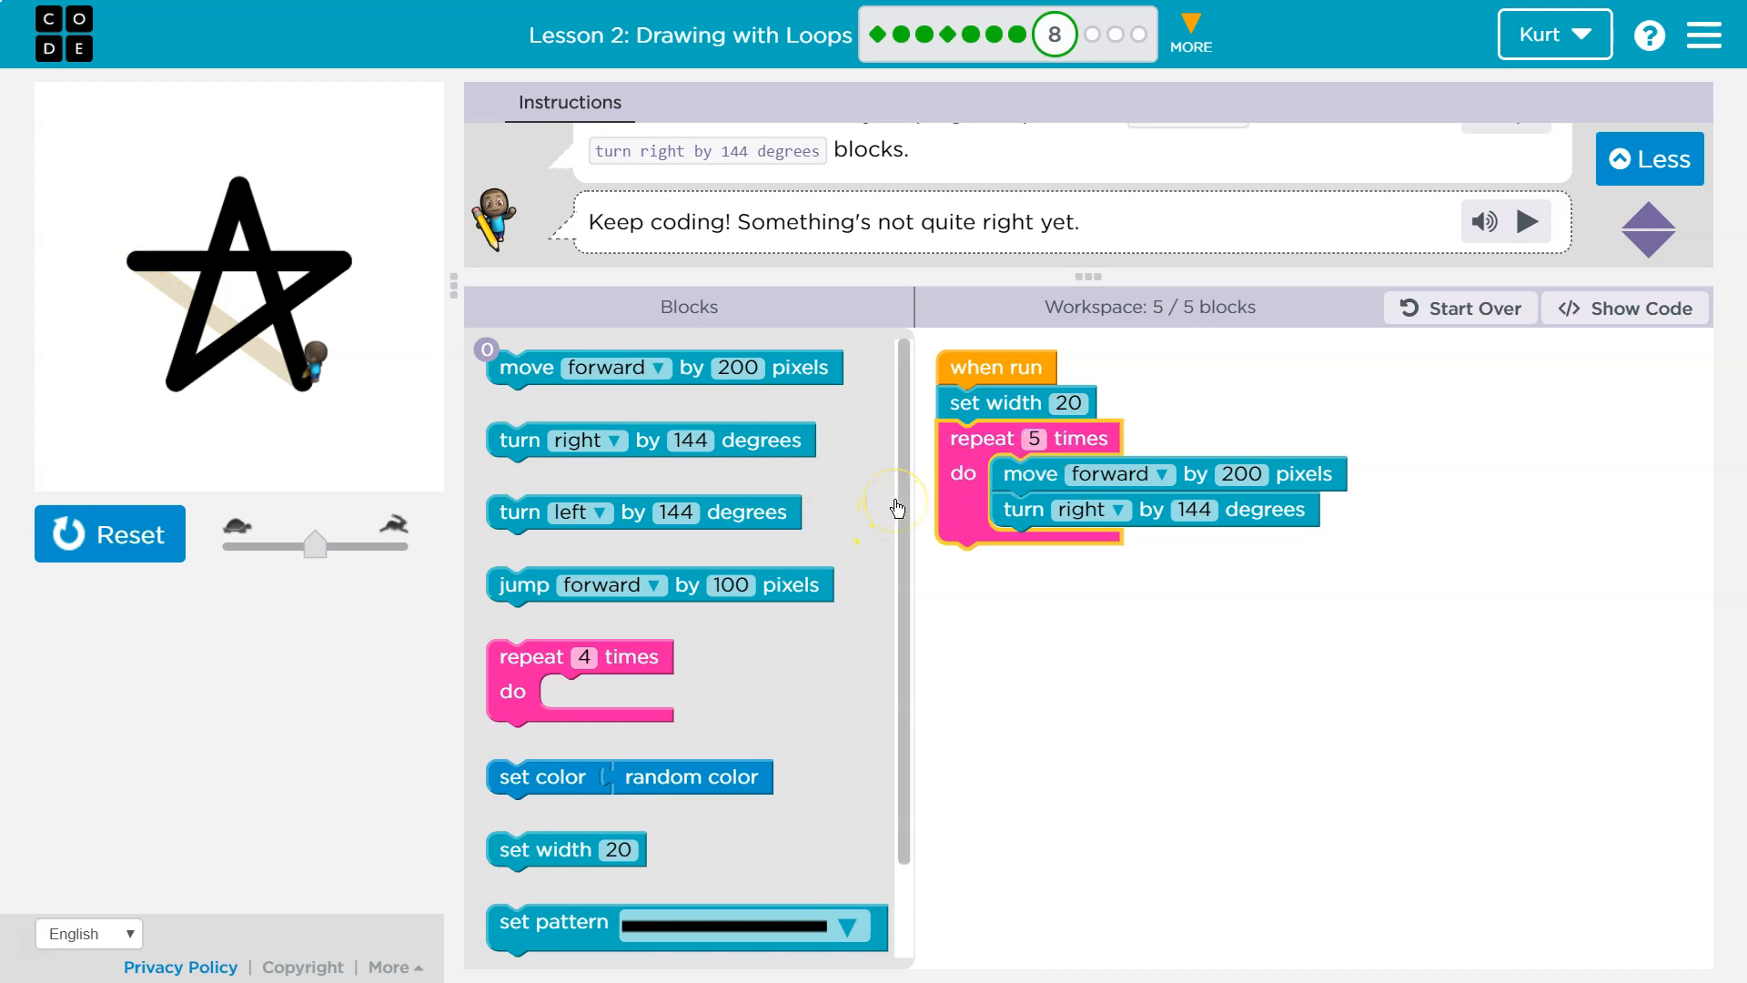
Reset, run to draw the full black star, and dismiss the Puzzle 8 congratulations
left_click(109, 533)
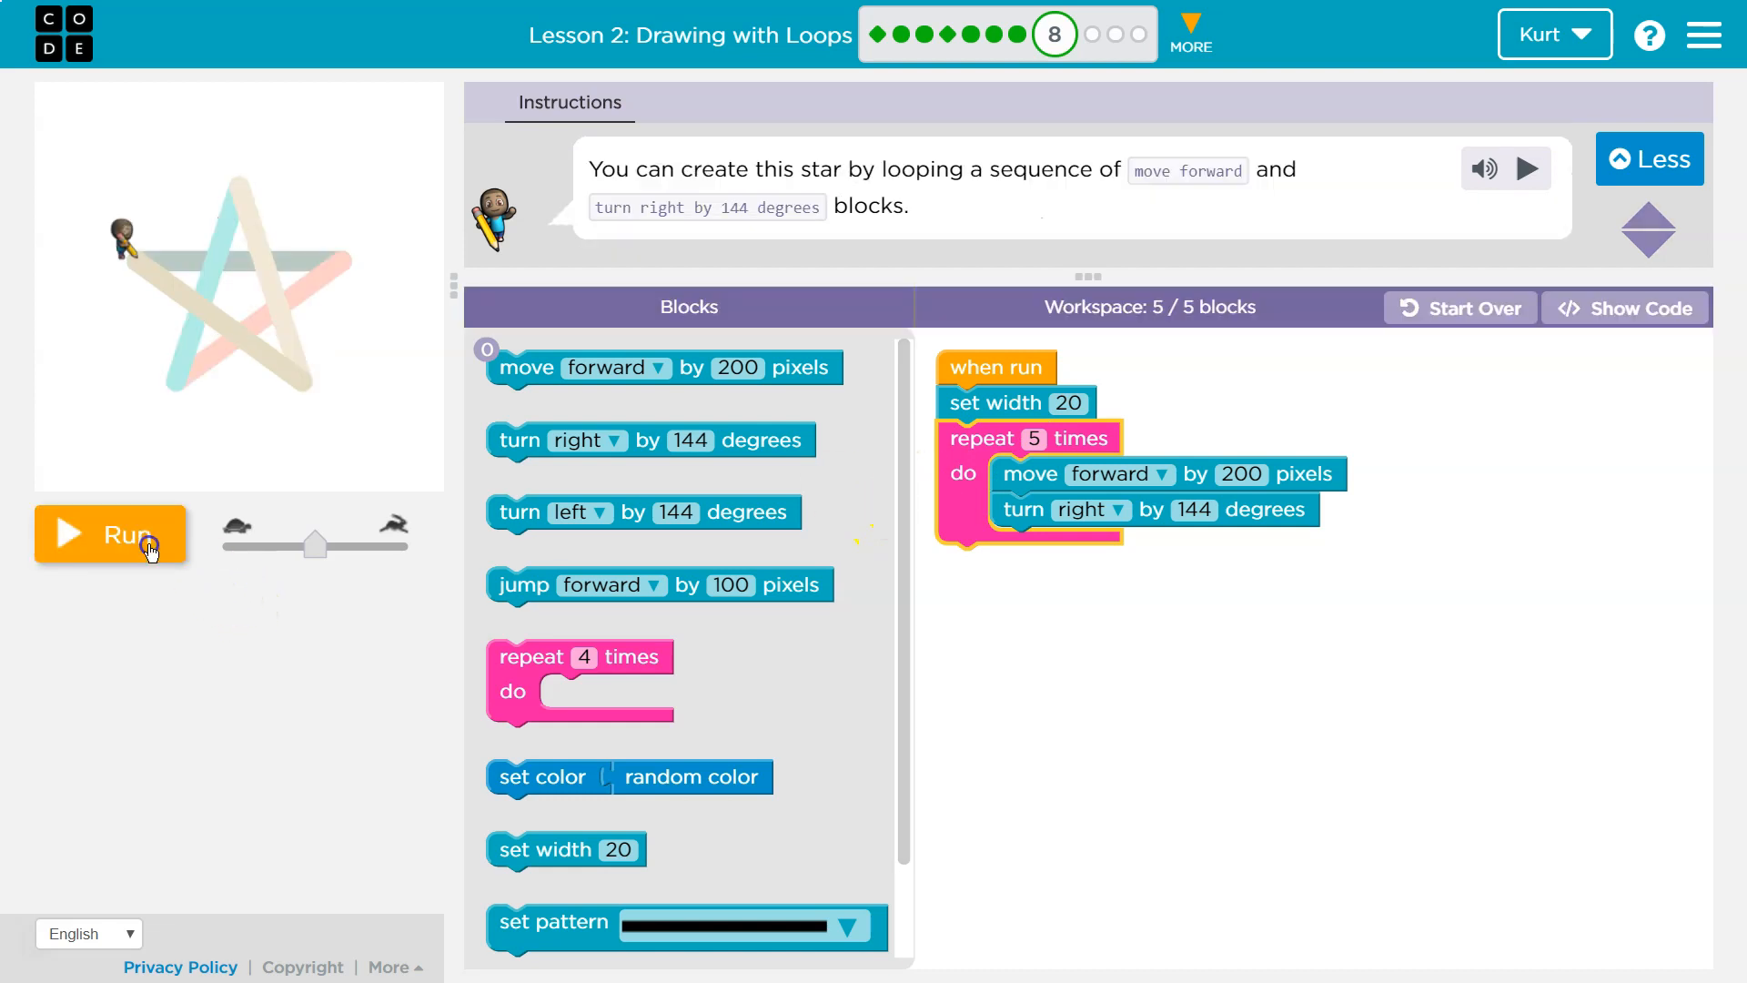
left_click(109, 533)
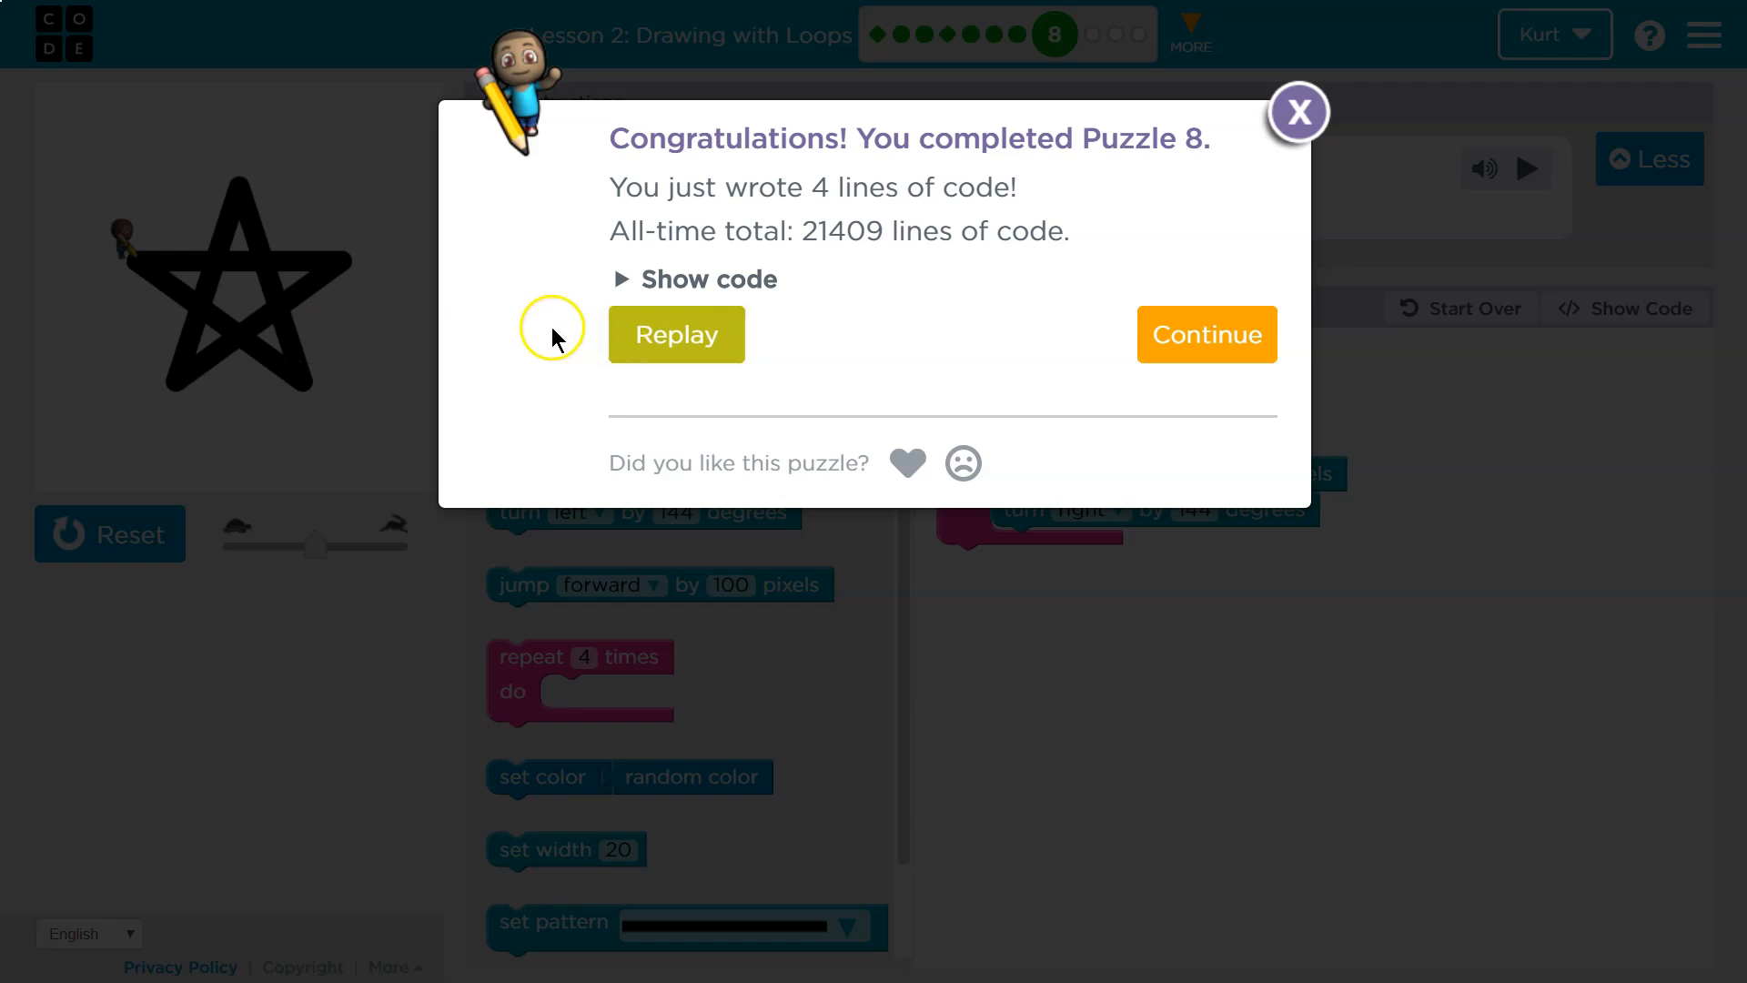
mouse_move(717, 386)
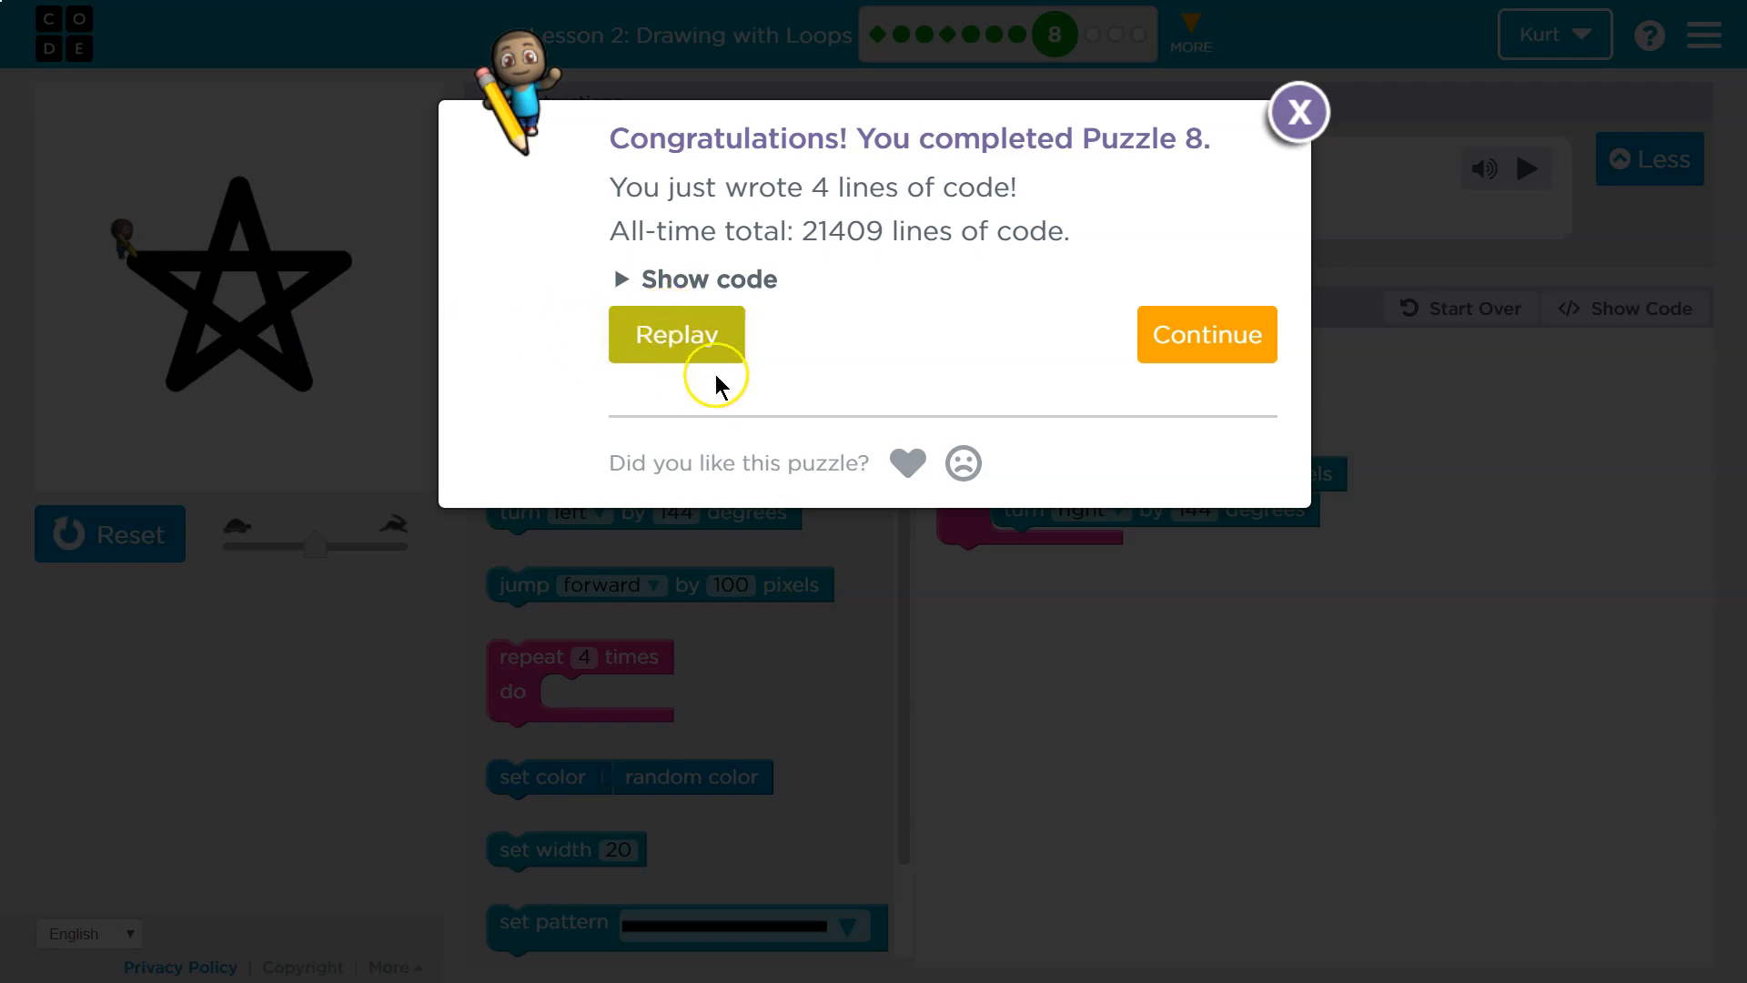
left_click(1297, 111)
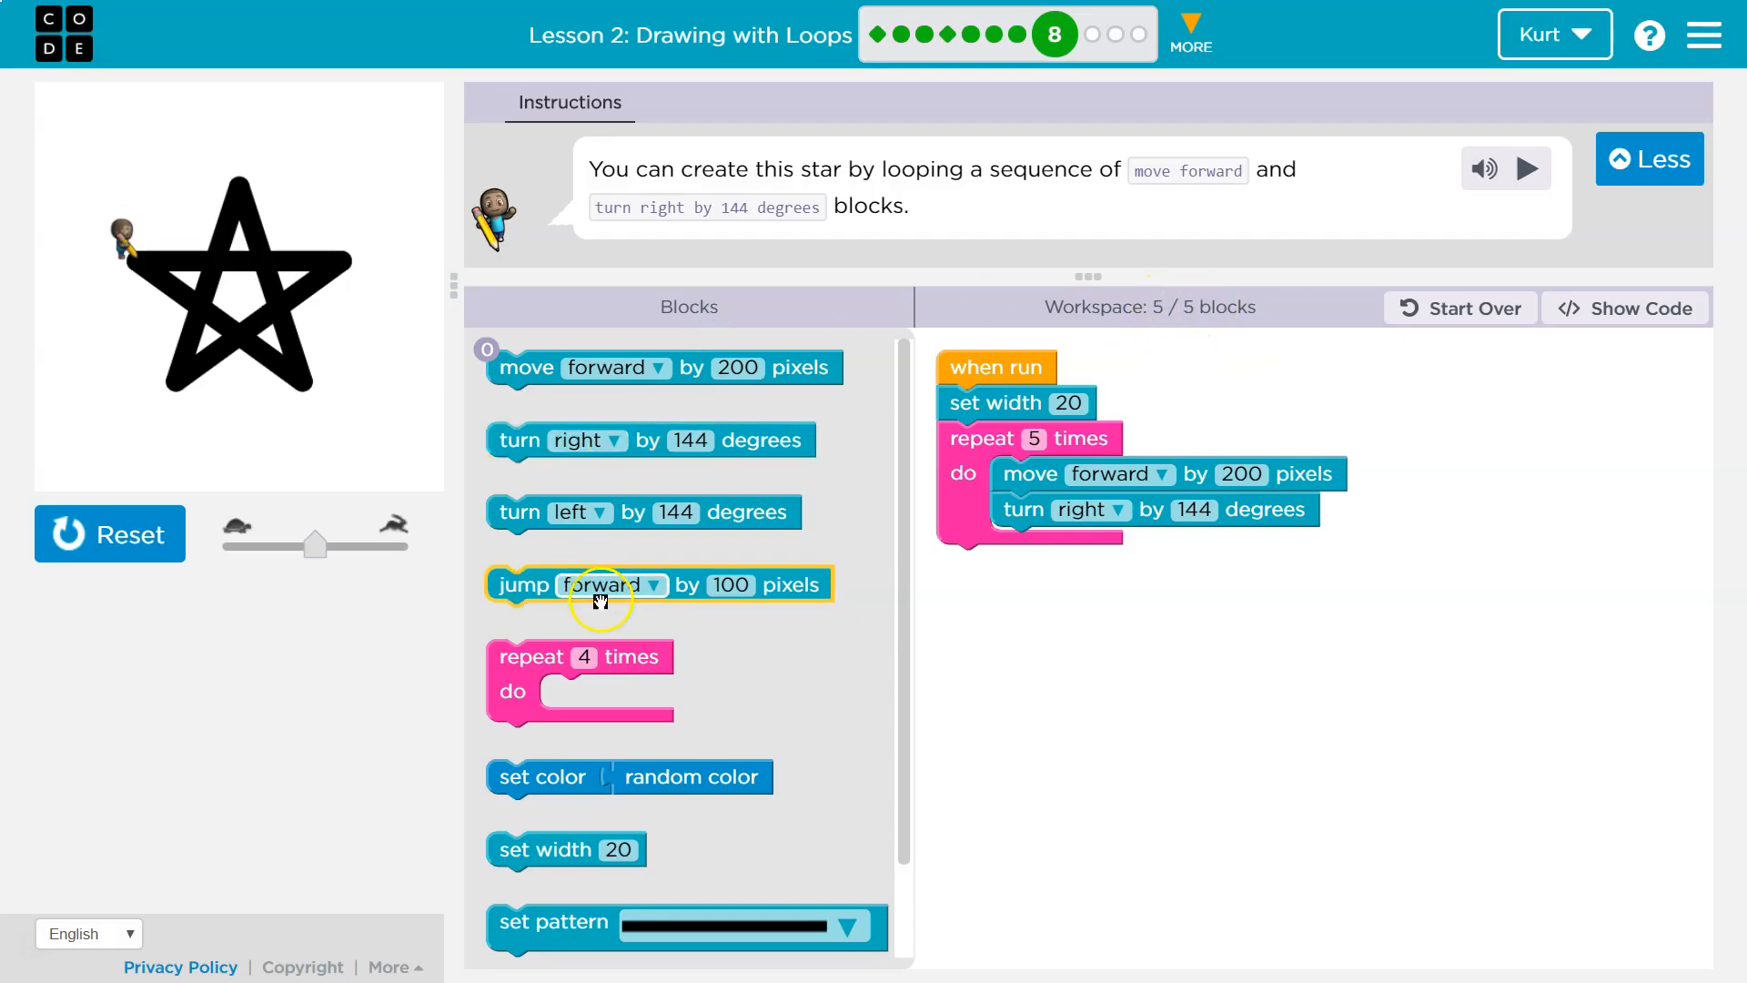
Test set color random color inside the loop, then reset to move it above the repeat
left_click(109, 533)
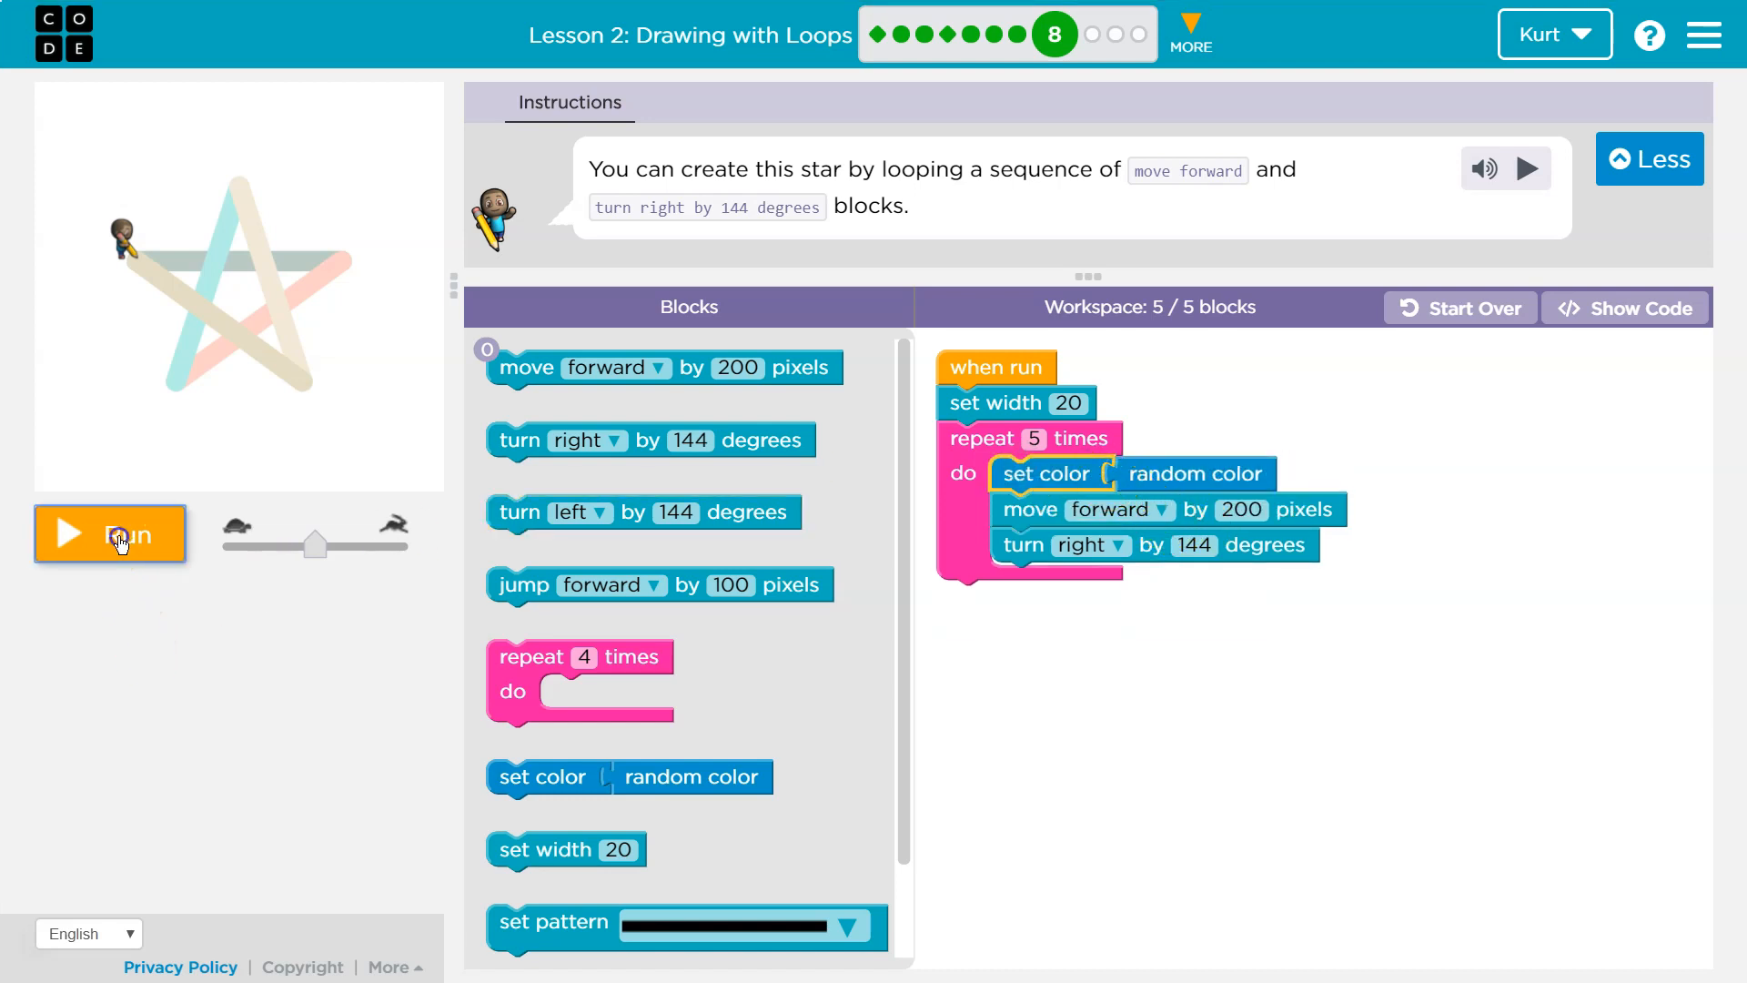
left_click(110, 534)
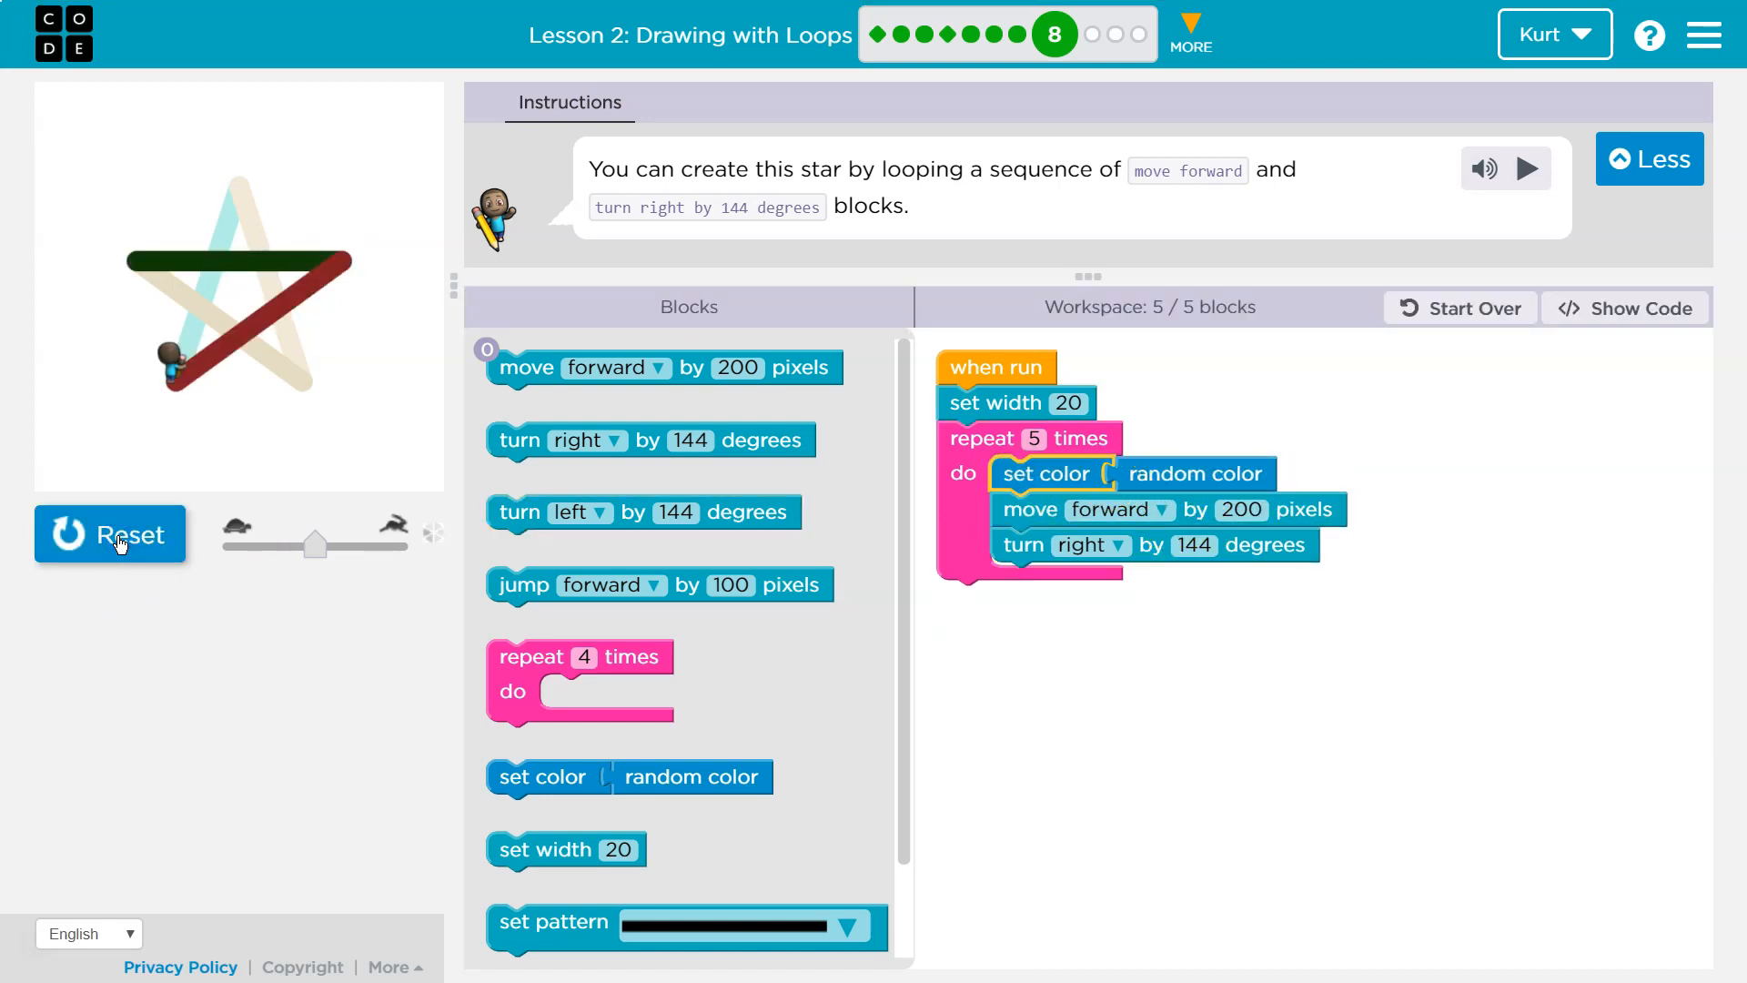
left_click(111, 534)
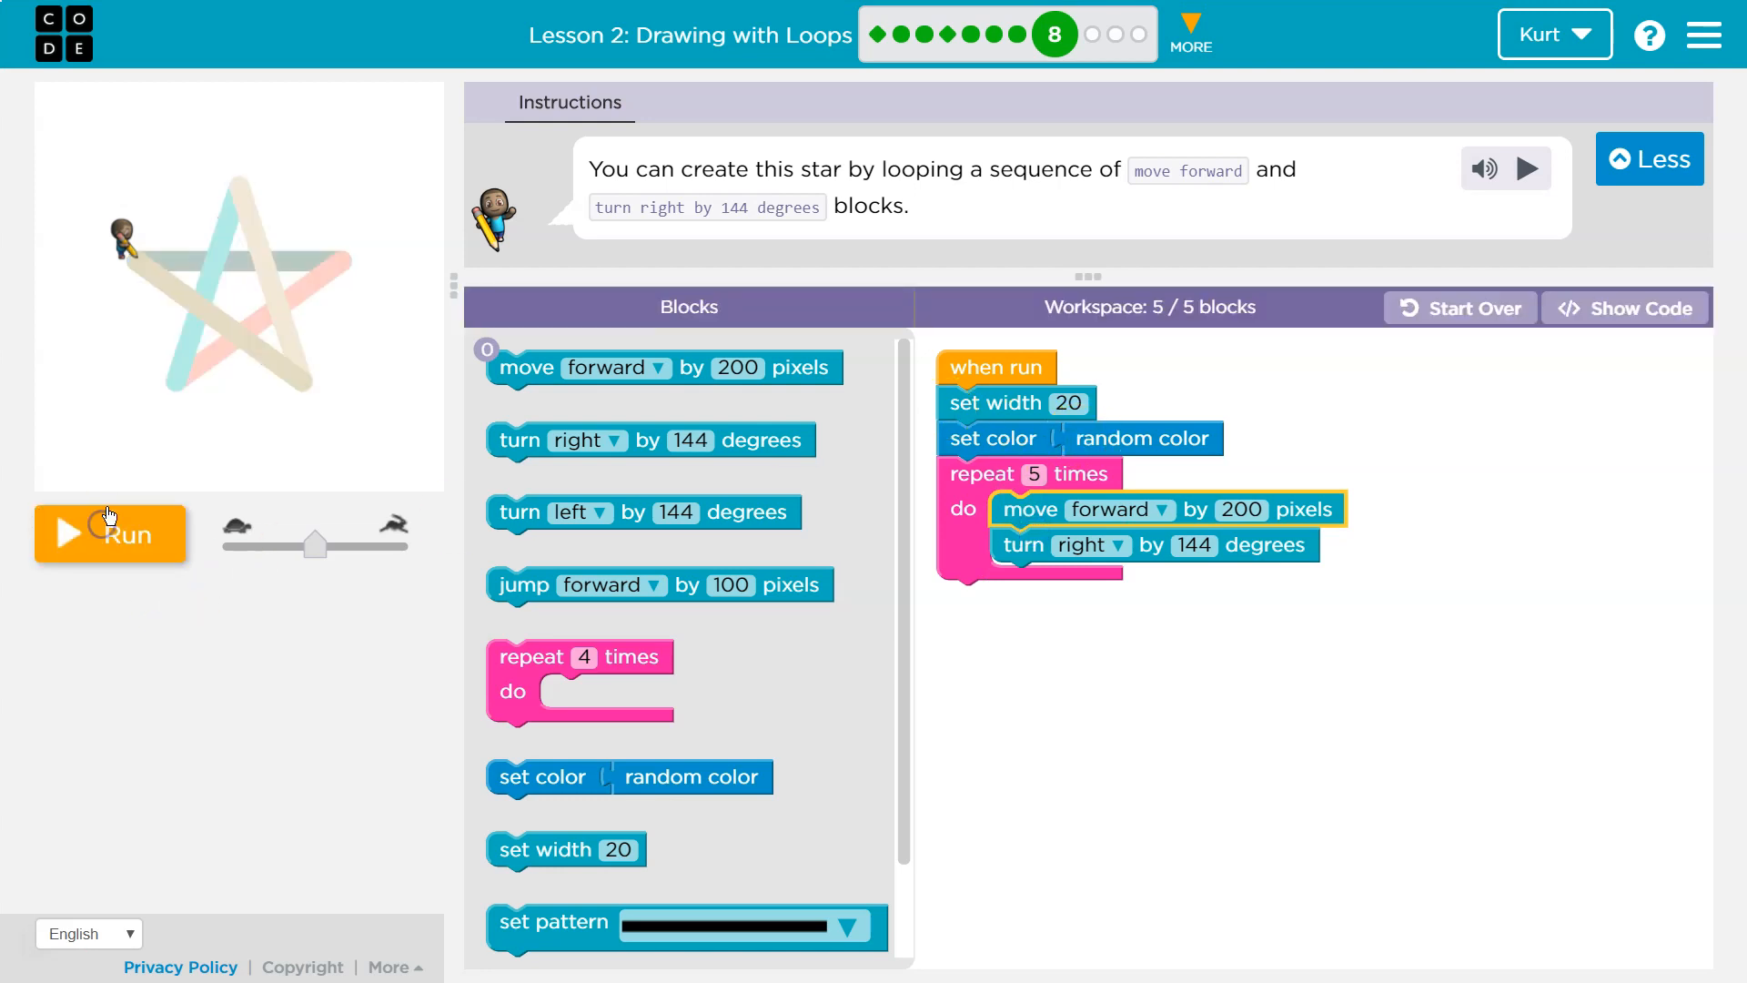
Run to draw a single-color star, replay it in a new color, and dismiss the congratulations
left_click(107, 533)
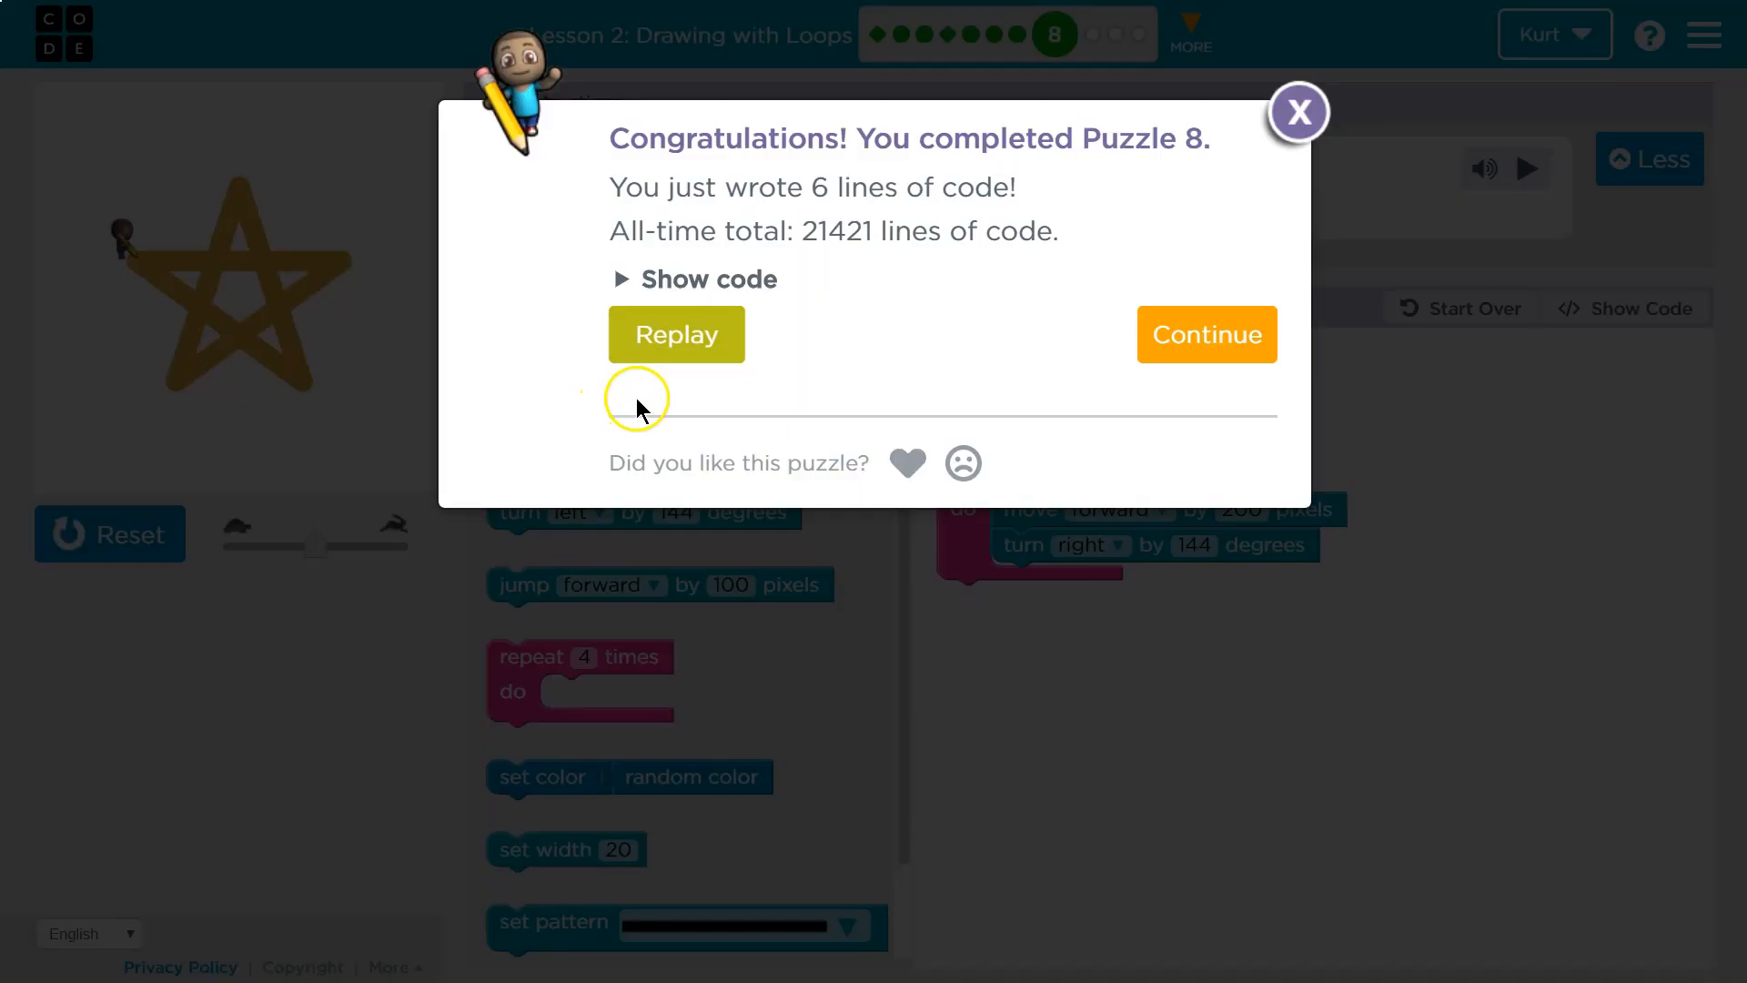
left_click(1298, 113)
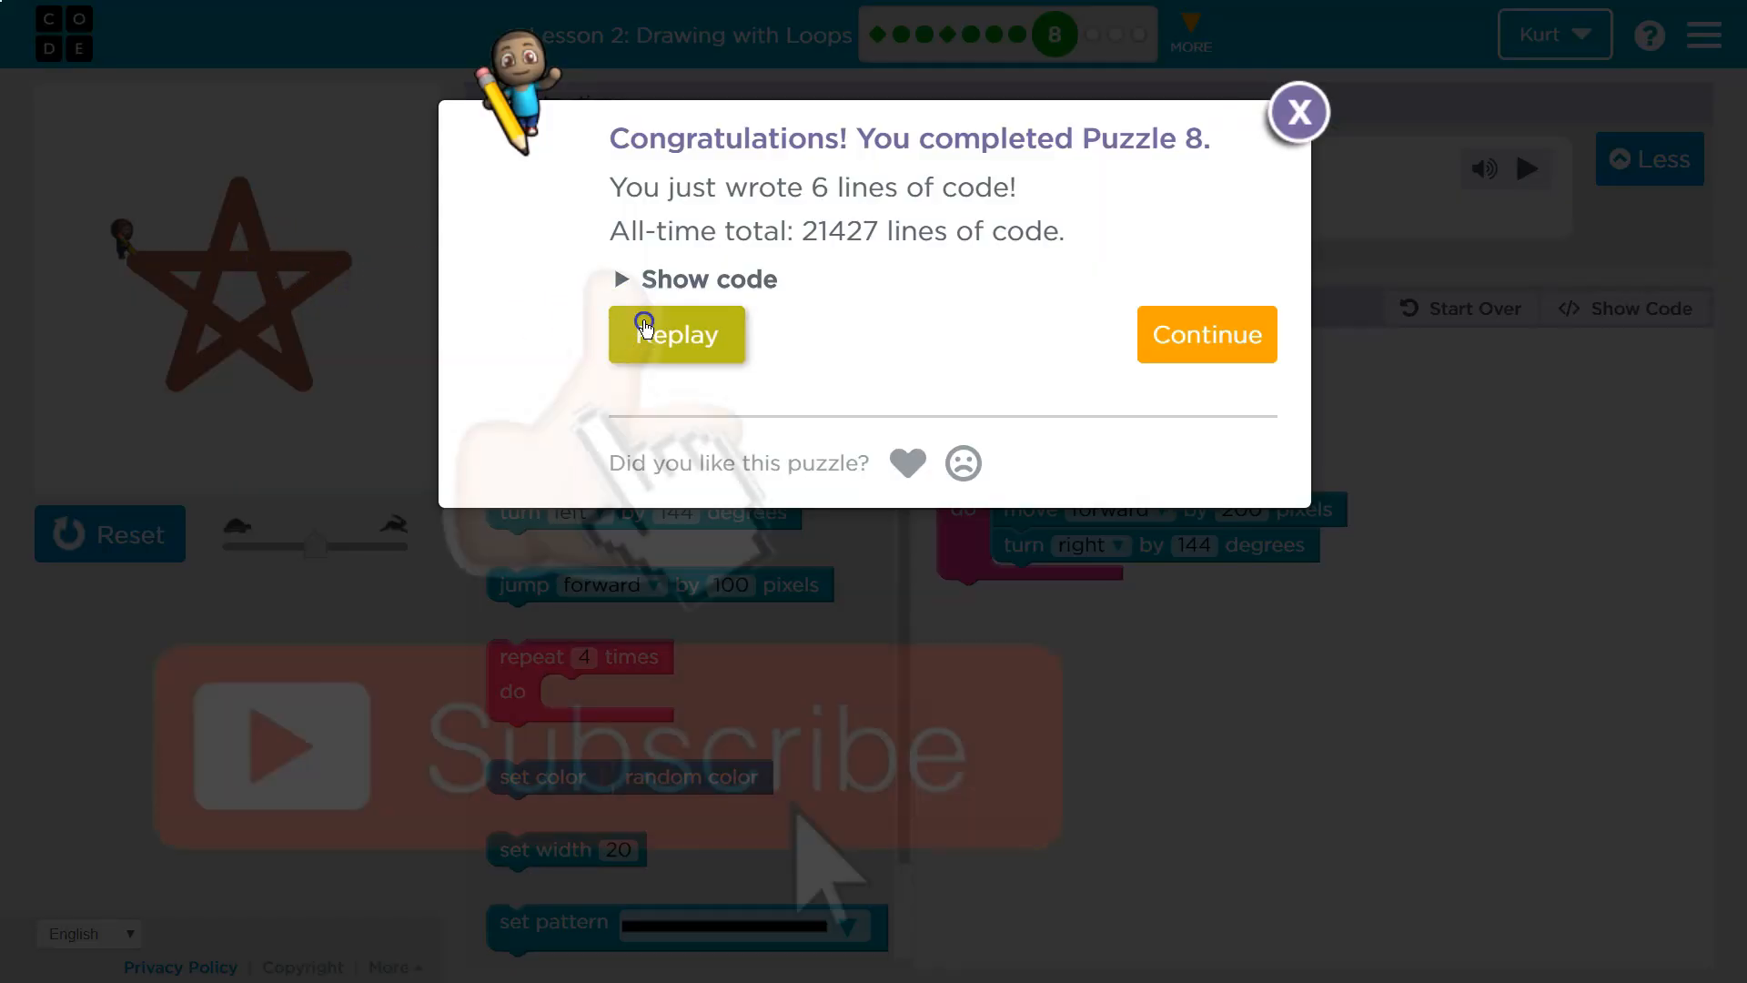
left_click(1298, 111)
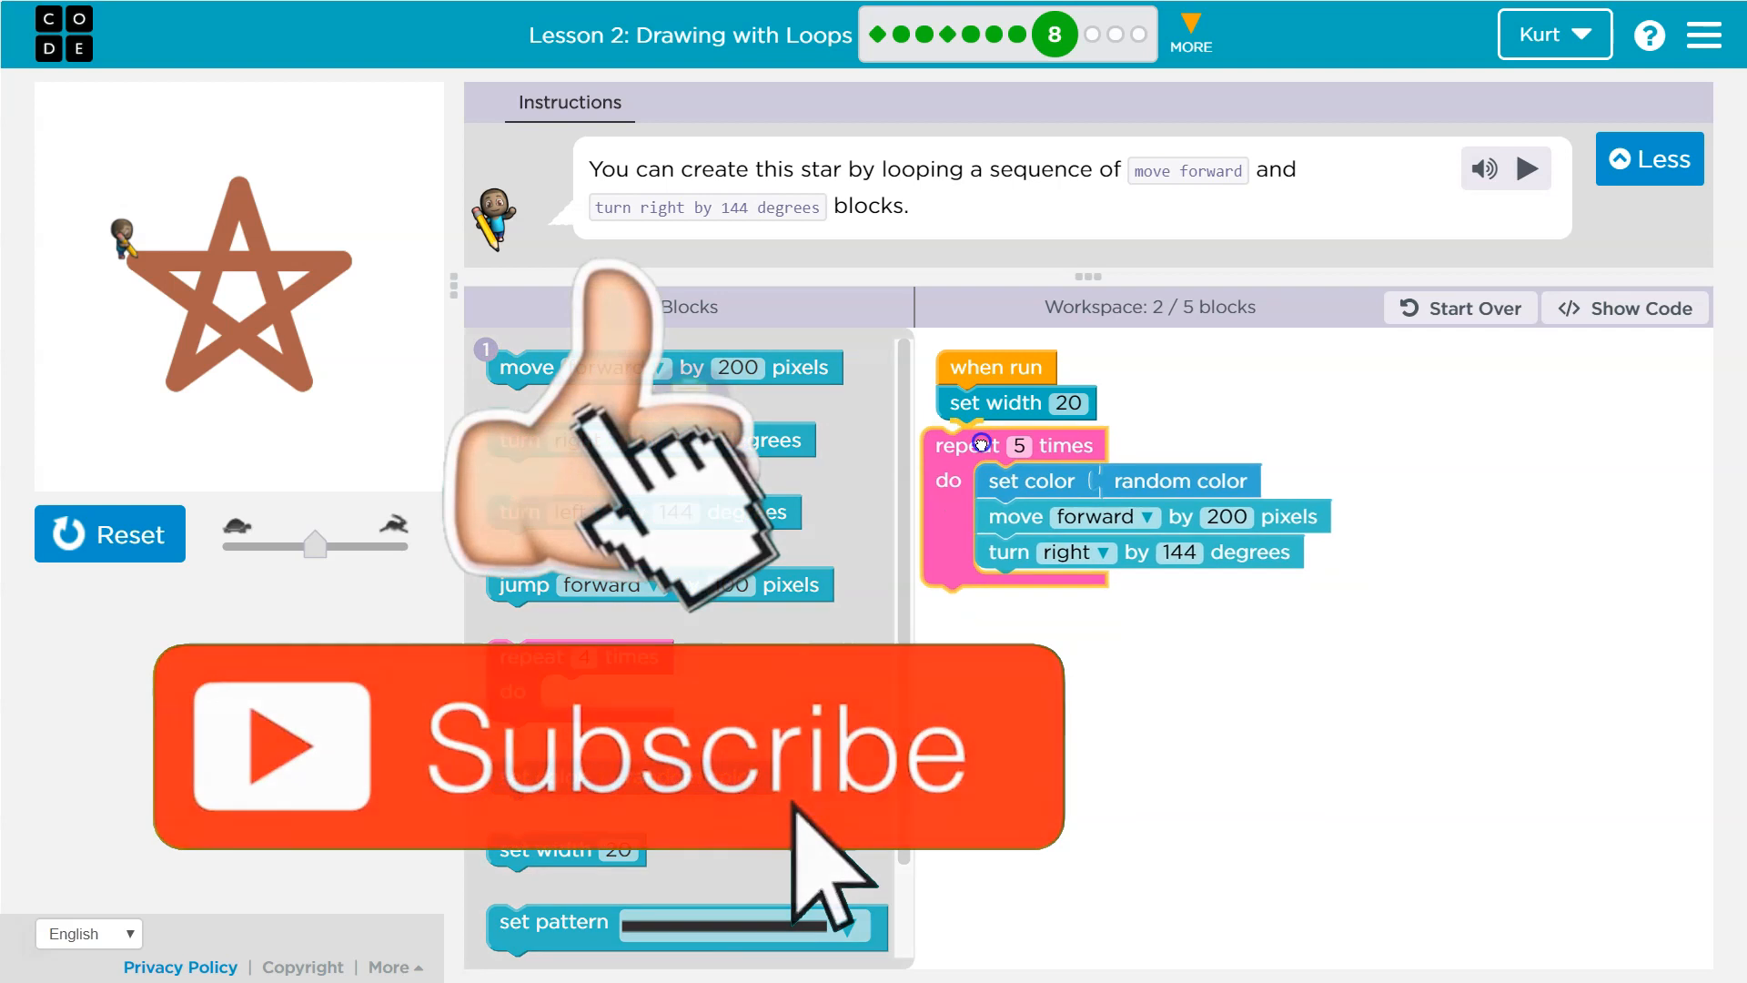
Reset and run again so each star side draws in a different random color
left_click(109, 533)
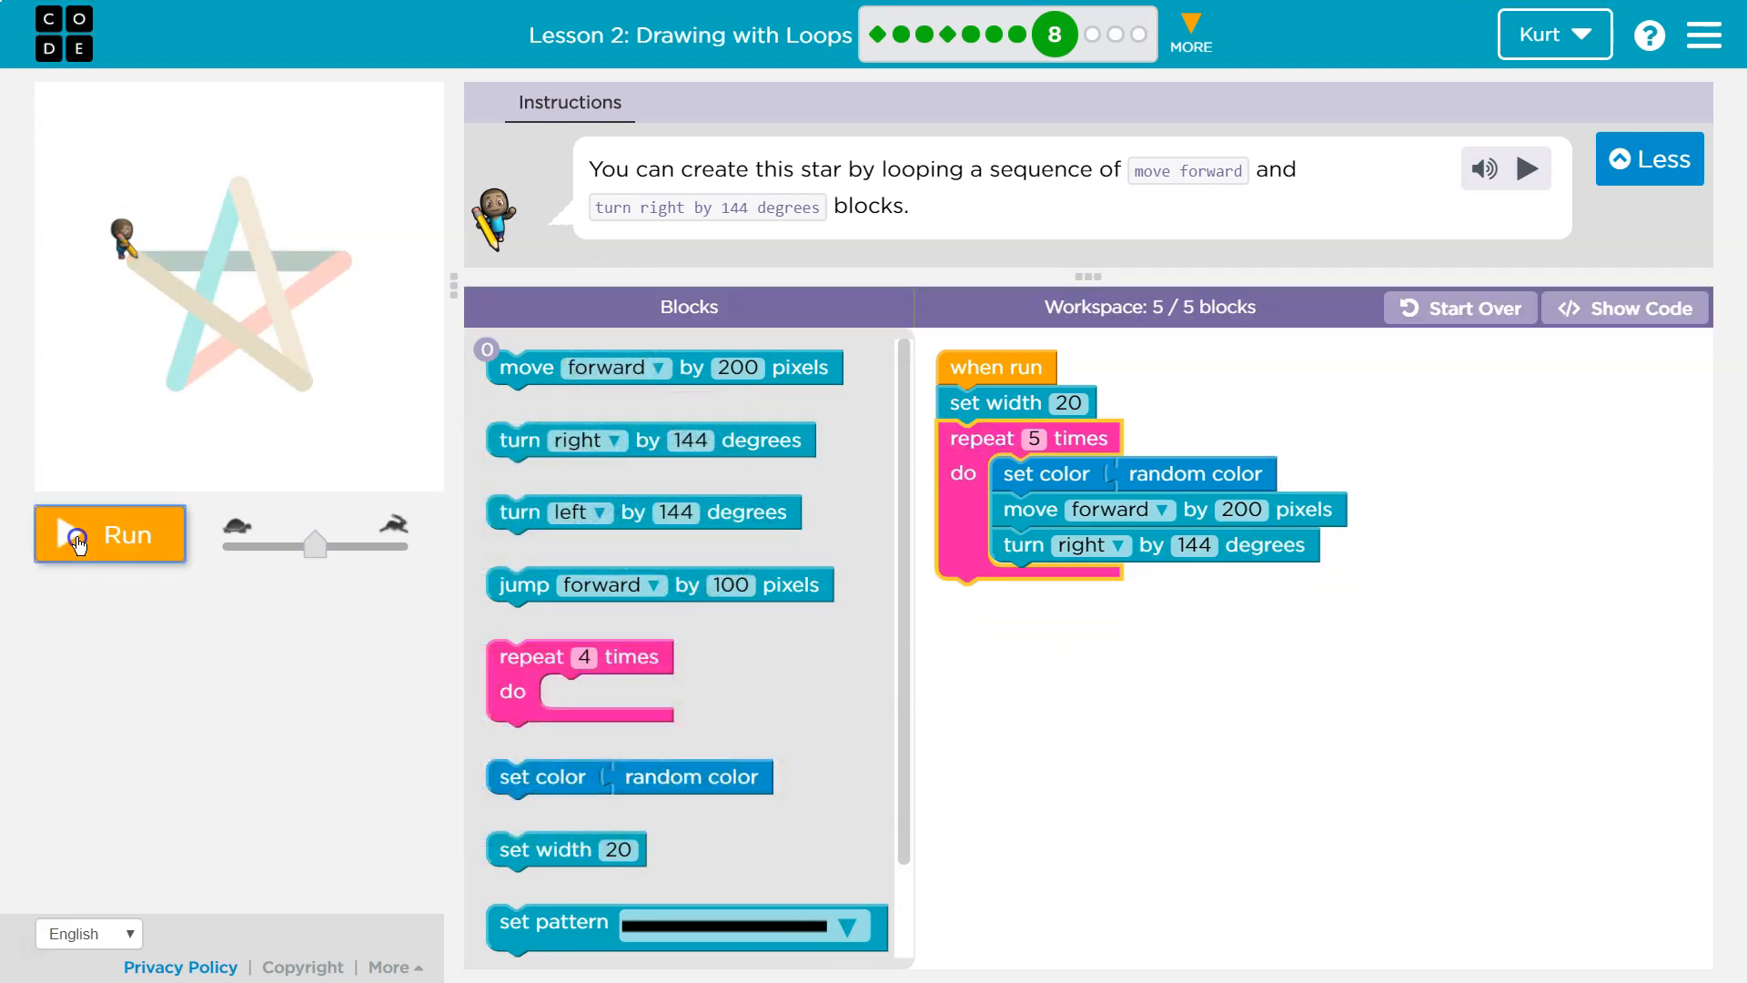
left_click(109, 534)
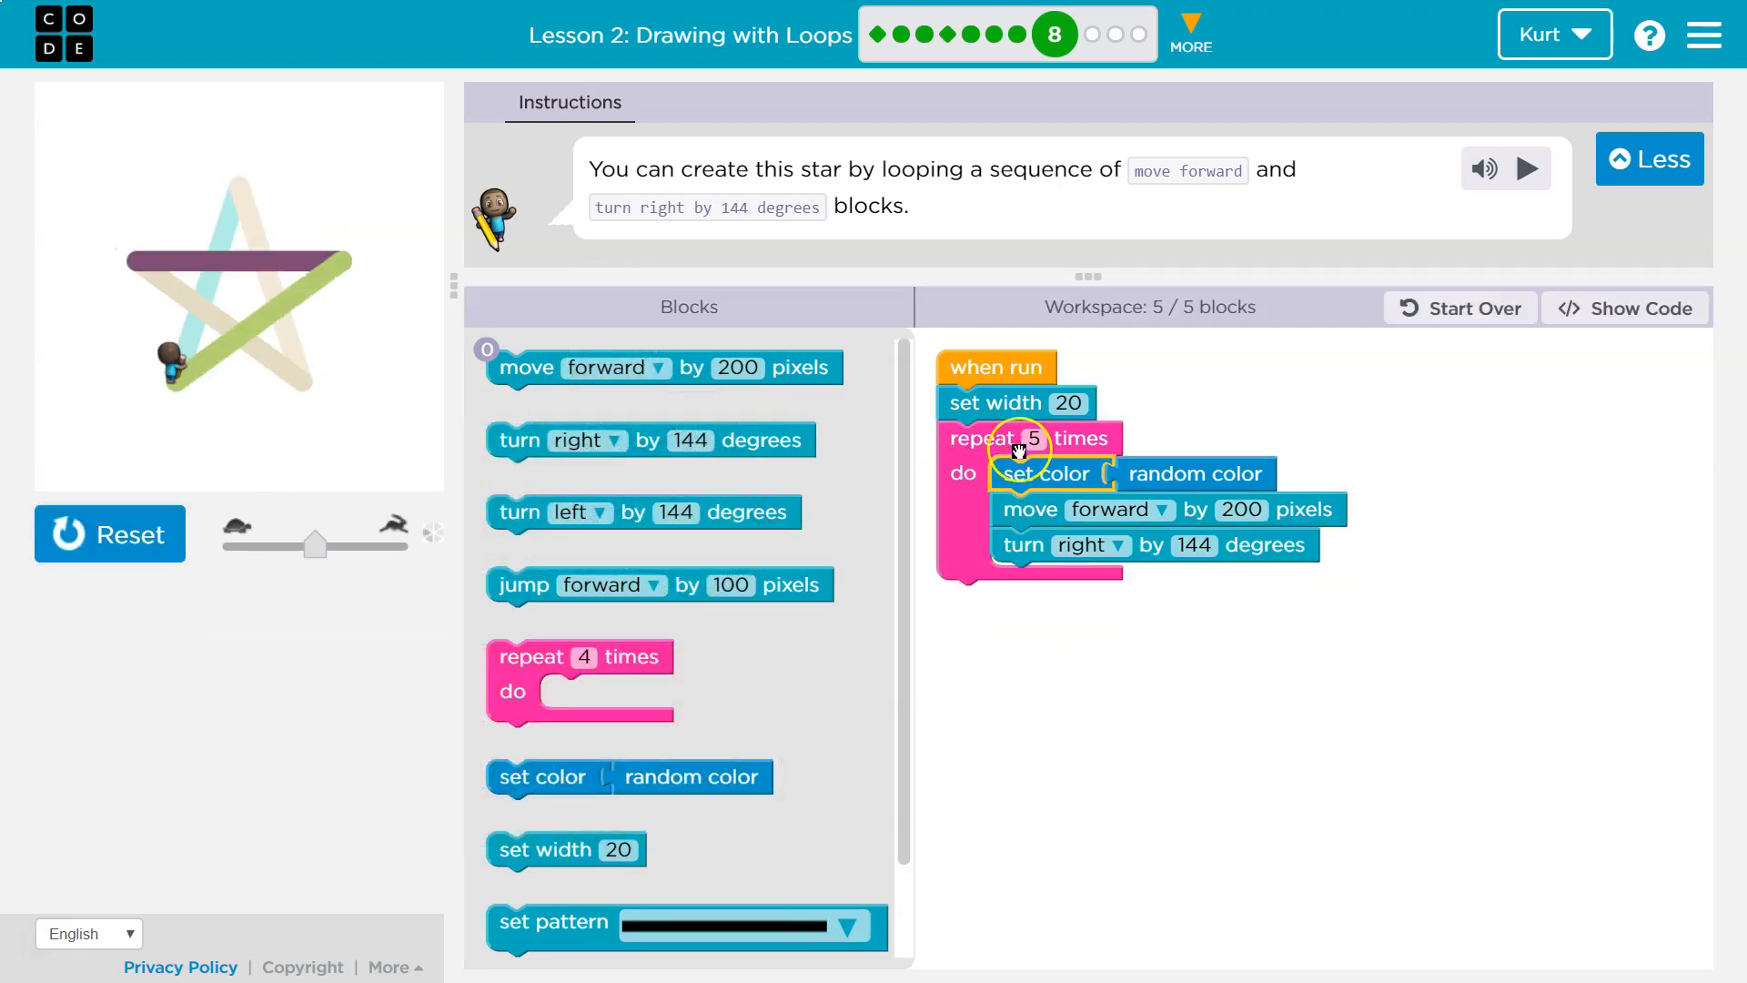